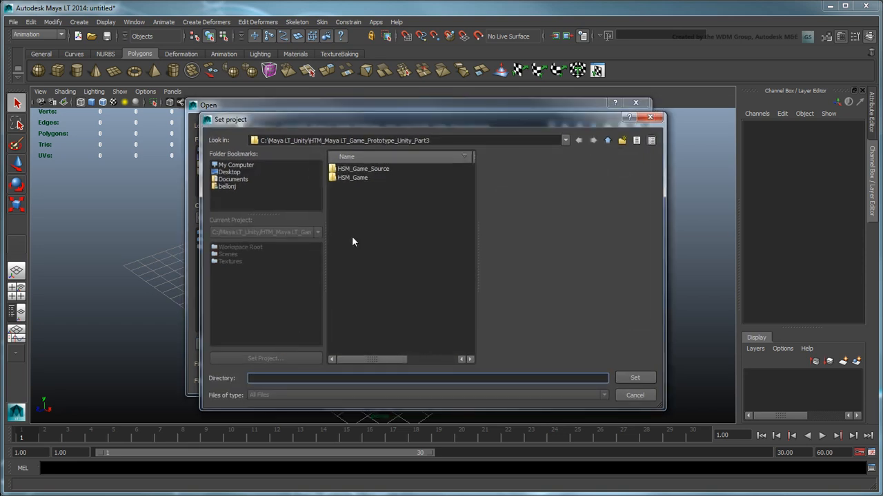
# Step: Set the project to HSM_Game_Source and open the sven_source.mlt scene
pyautogui.click(363, 168)
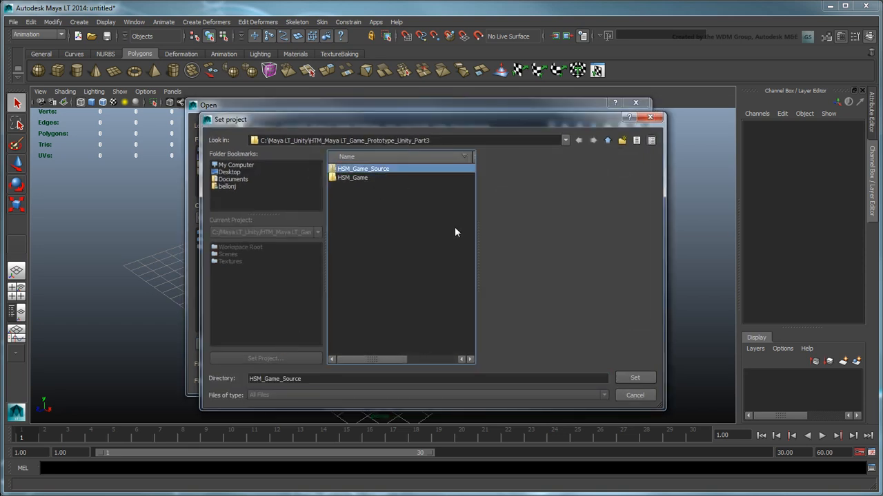
pyautogui.click(634, 377)
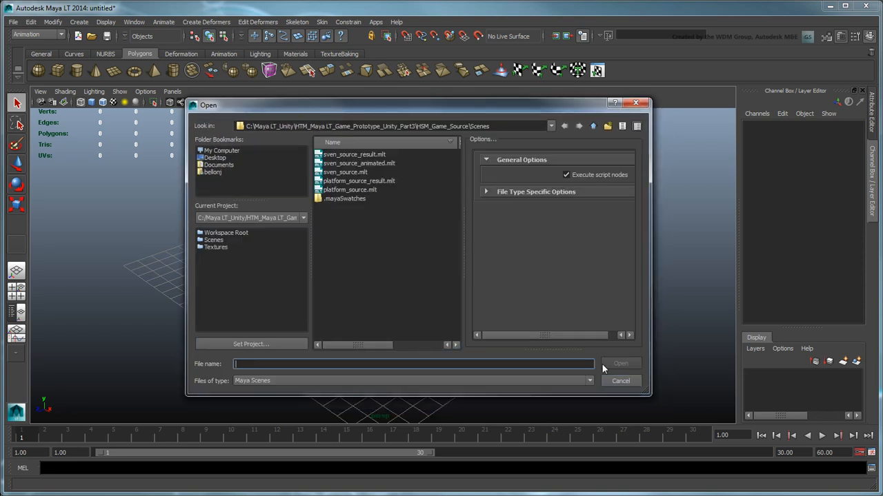
pyautogui.click(346, 171)
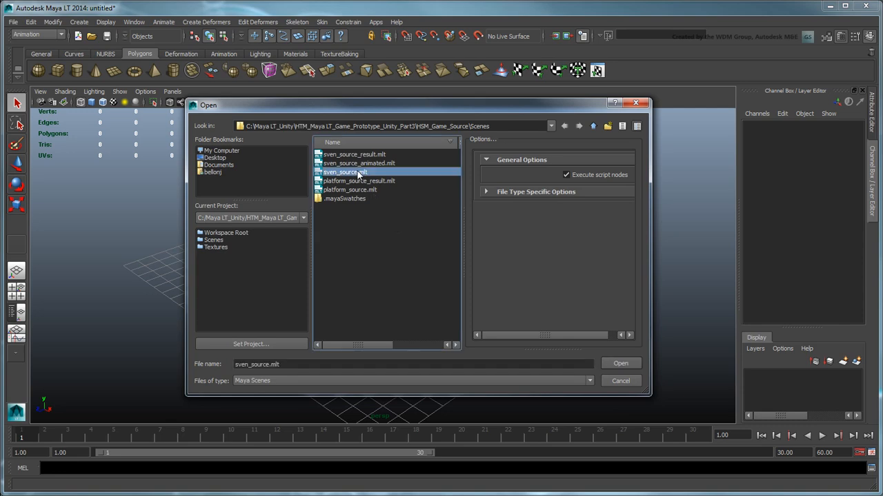
pyautogui.click(619, 363)
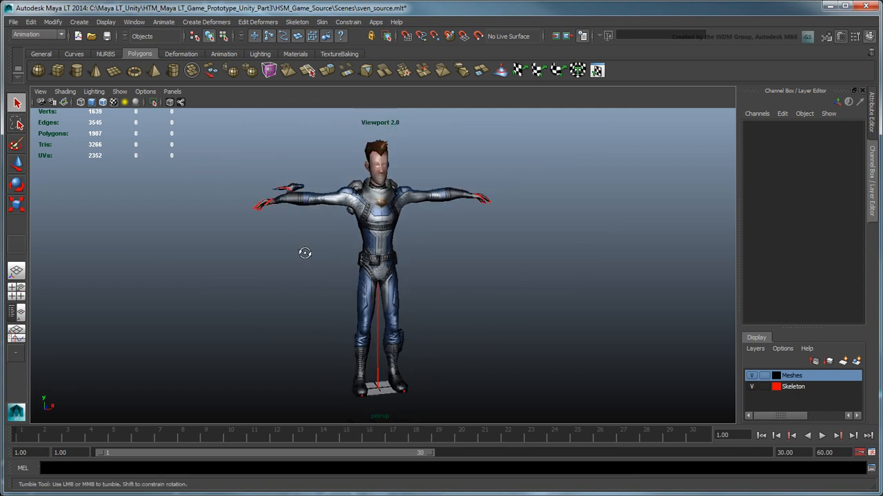
pyautogui.moveTo(305, 253); pyautogui.dragTo(468, 254)
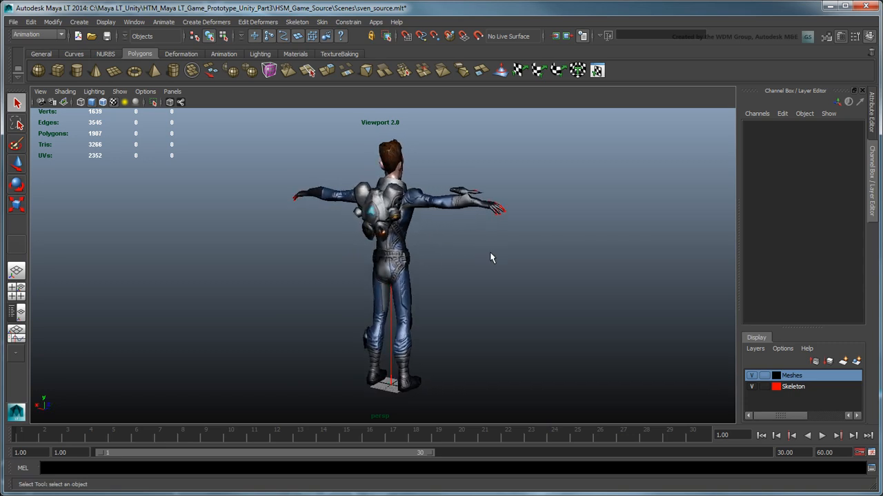
pyautogui.click(393, 158)
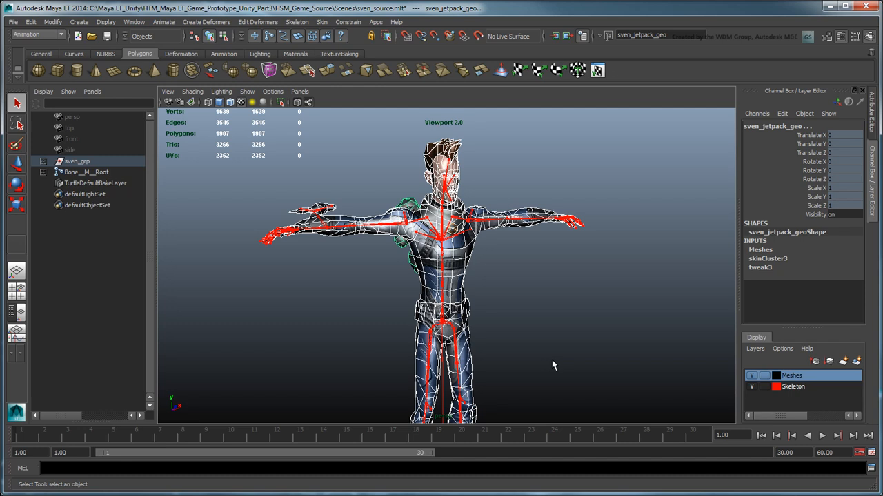
# Step: Detach Sven's meshes from the skeleton with History set to Keep history
pyautogui.click(768, 257)
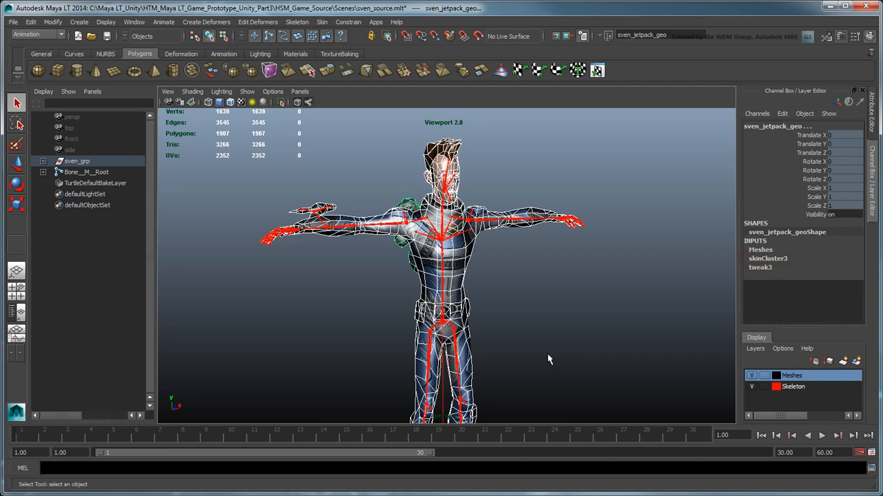
pyautogui.click(321, 22)
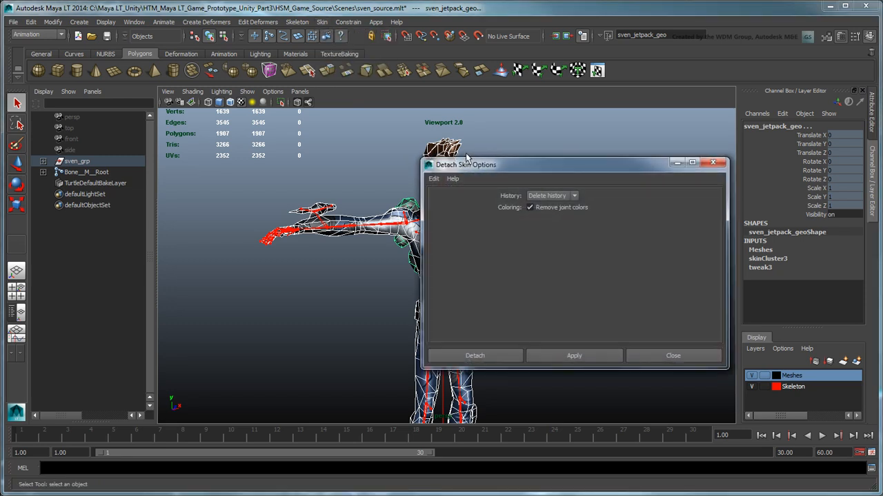
pyautogui.click(551, 195)
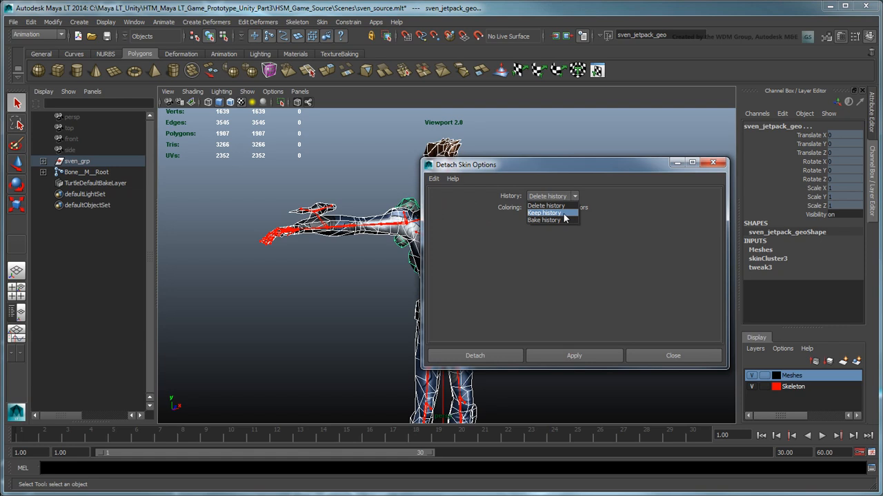
pyautogui.click(544, 212)
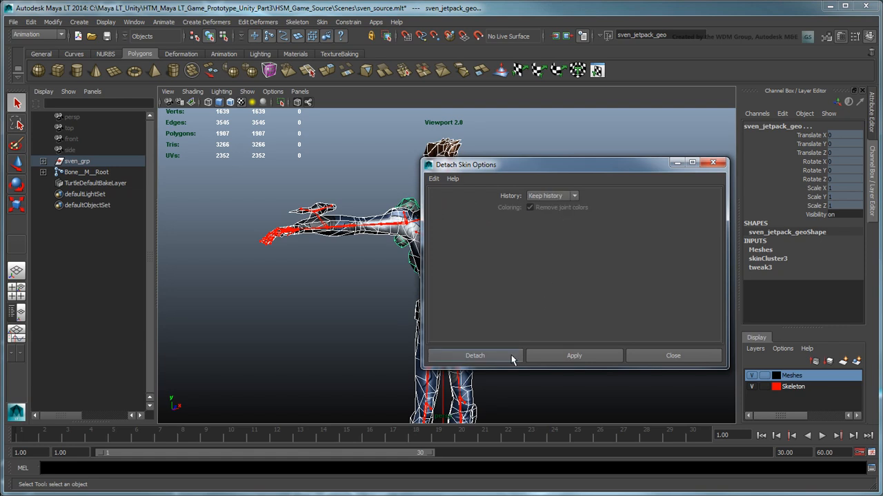
pyautogui.click(475, 356)
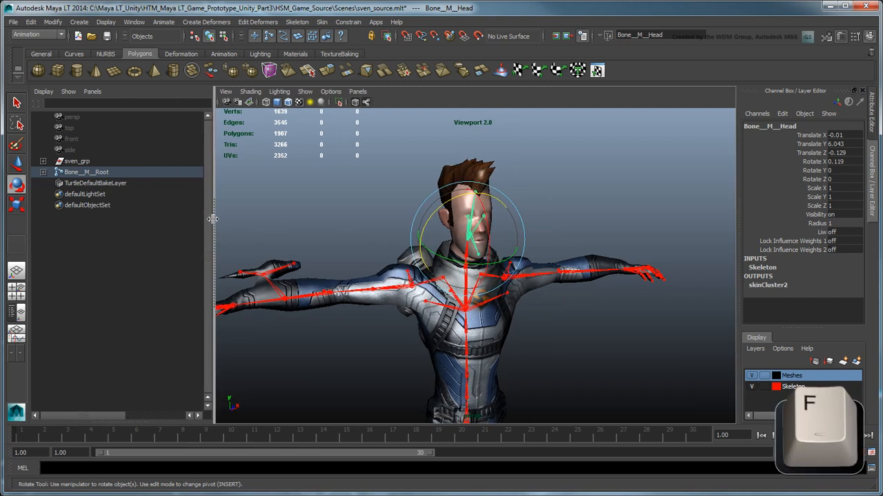
# Step: Select the Head_End, eye, jaw, Neck_Collar_Bend and Helmet_Collar bones in the Outliner for deletion
pyautogui.click(58, 172)
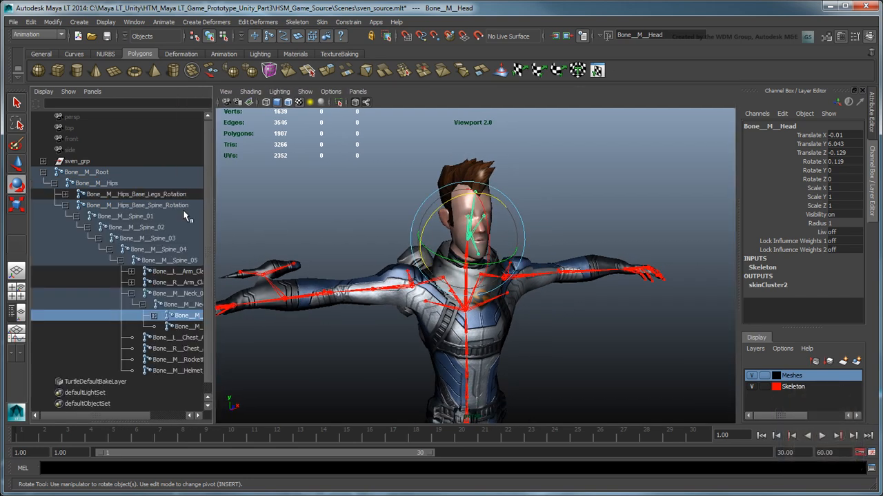
pyautogui.moveTo(215, 228); pyautogui.dragTo(281, 227)
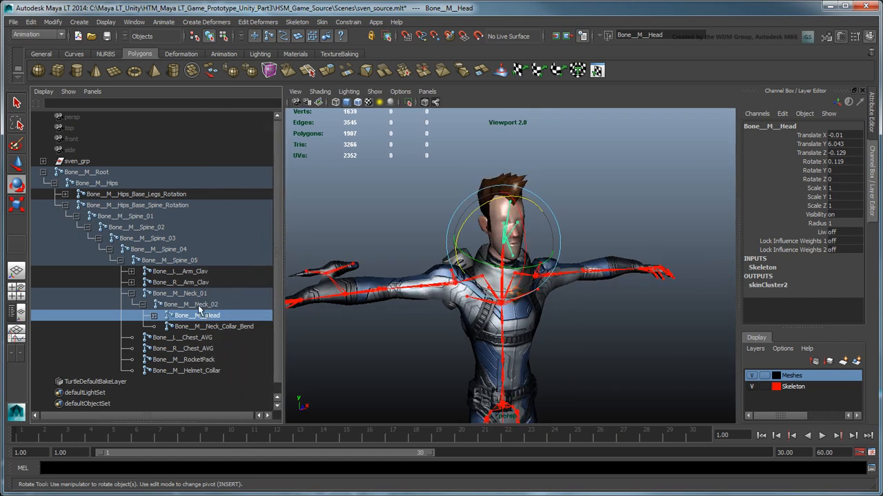
pyautogui.click(162, 315)
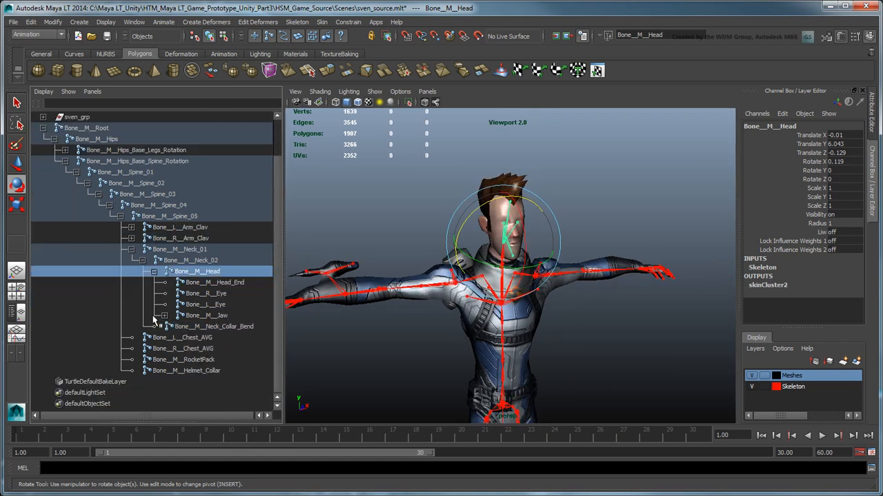
pyautogui.click(214, 282)
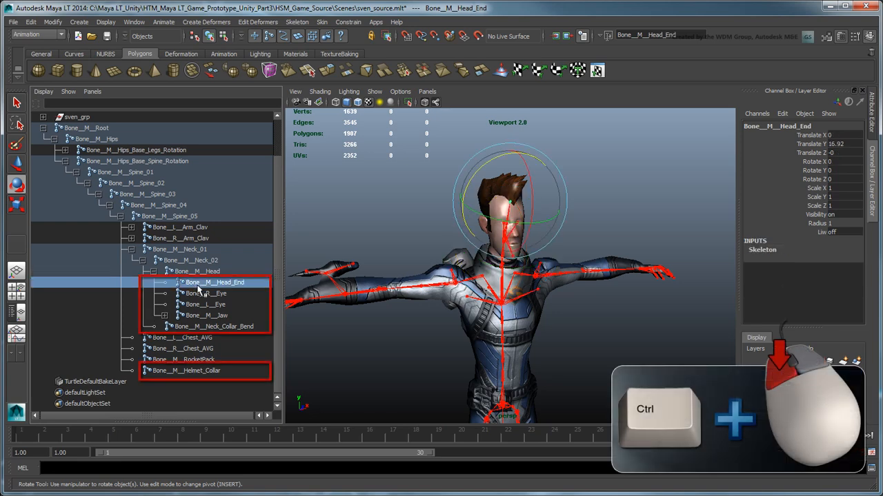
pyautogui.click(213, 326)
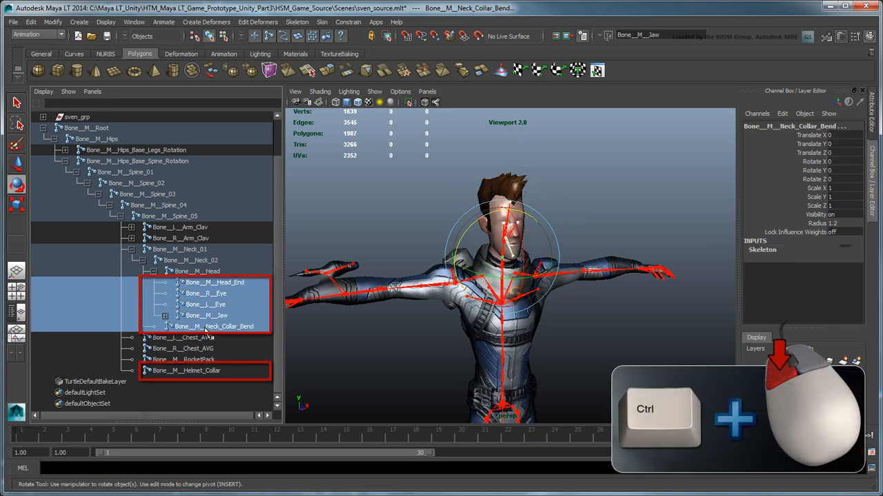
pyautogui.click(186, 371)
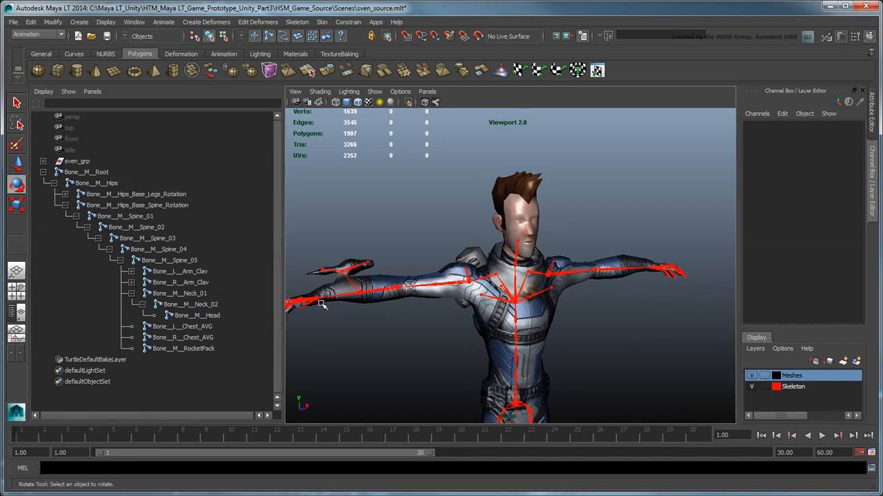
# Step: Select both hands' finger and gun-socket bones plus R_Arm_Lwr_Guard for deletion
pyautogui.click(215, 359)
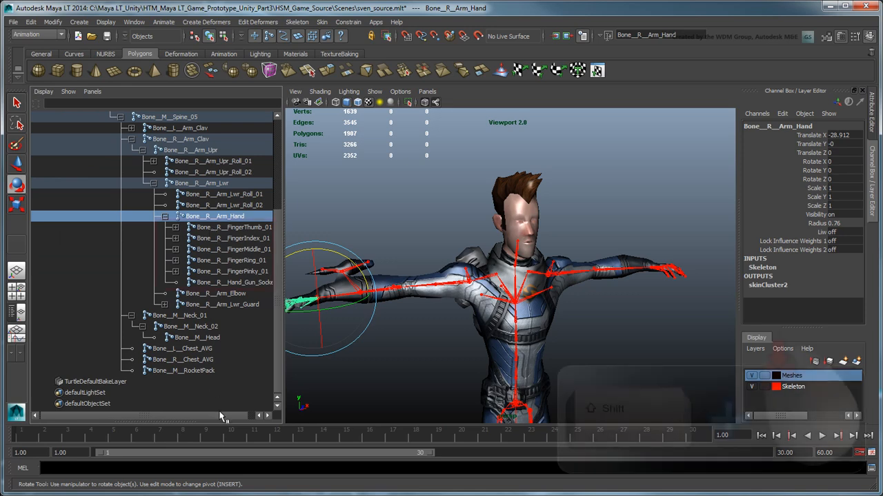
pyautogui.click(227, 283)
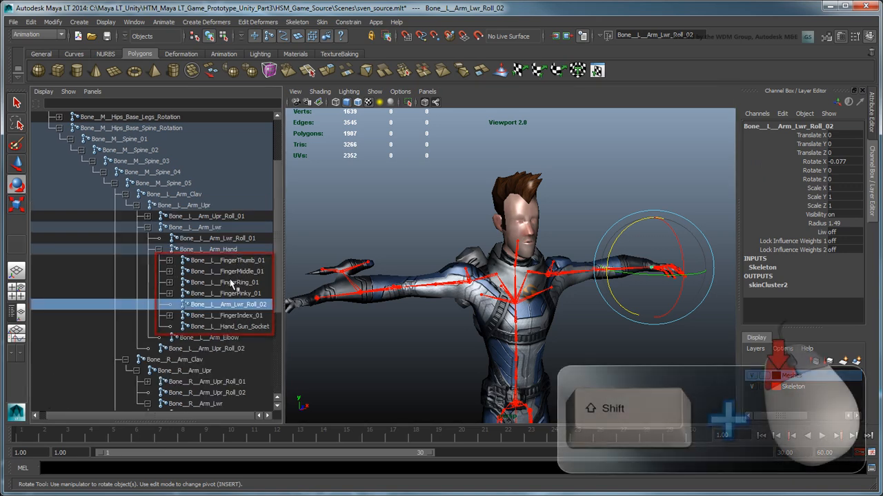
pyautogui.click(231, 326)
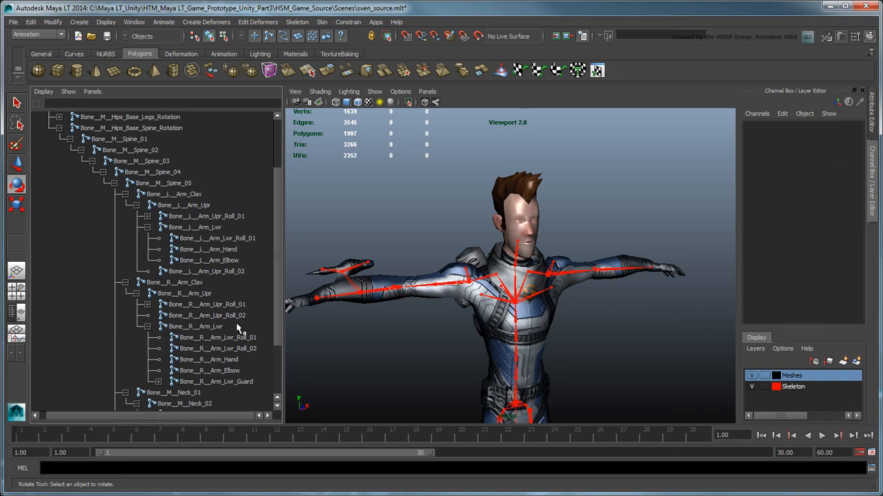
pyautogui.click(216, 381)
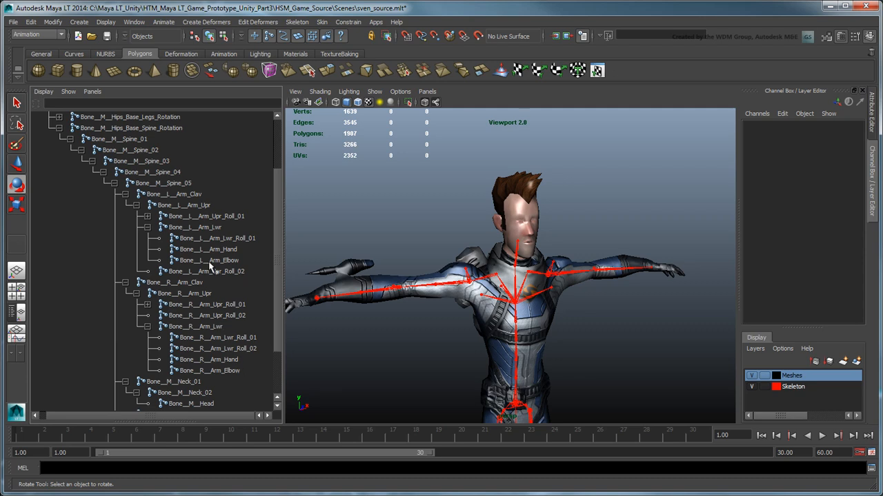
# Step: Filter the Outliner by '*Roll' and select the unwanted arm and leg roll bones
pyautogui.click(162, 104)
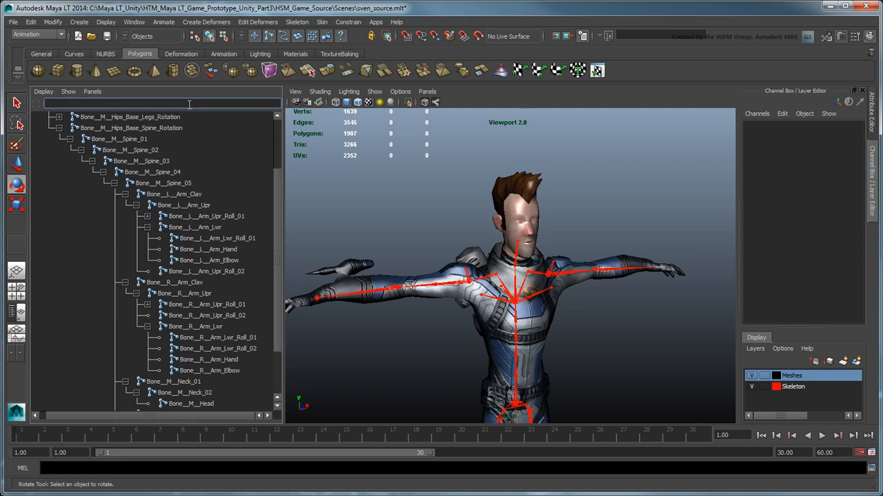
pyautogui.write('*Roll*')
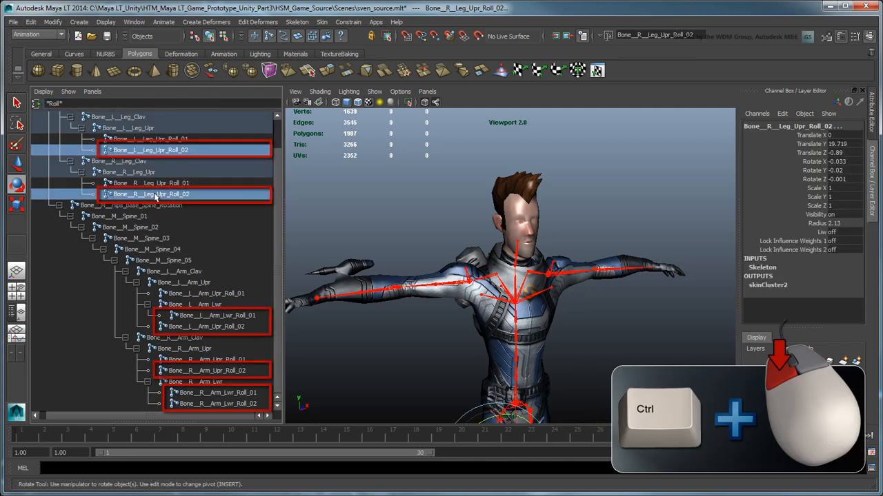
pyautogui.click(217, 315)
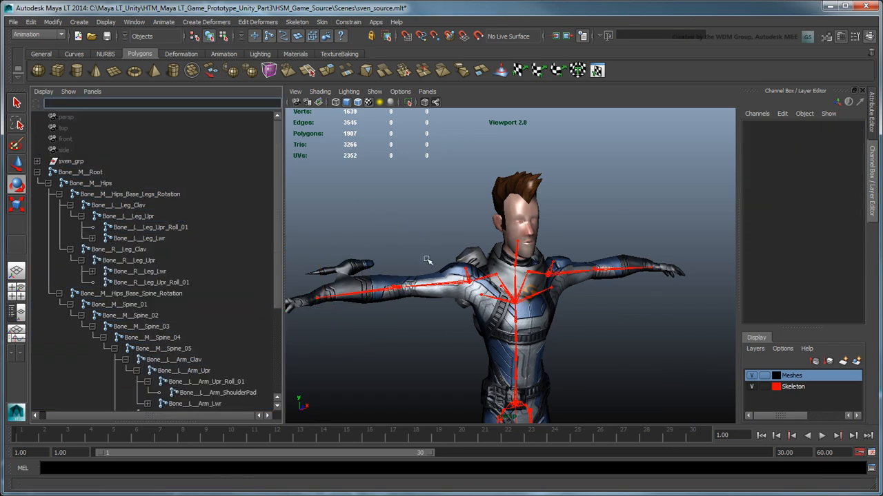
# Step: Smooth bind sven_grp to Bone__M__Root, then select the right hand bone
pyautogui.click(80, 172)
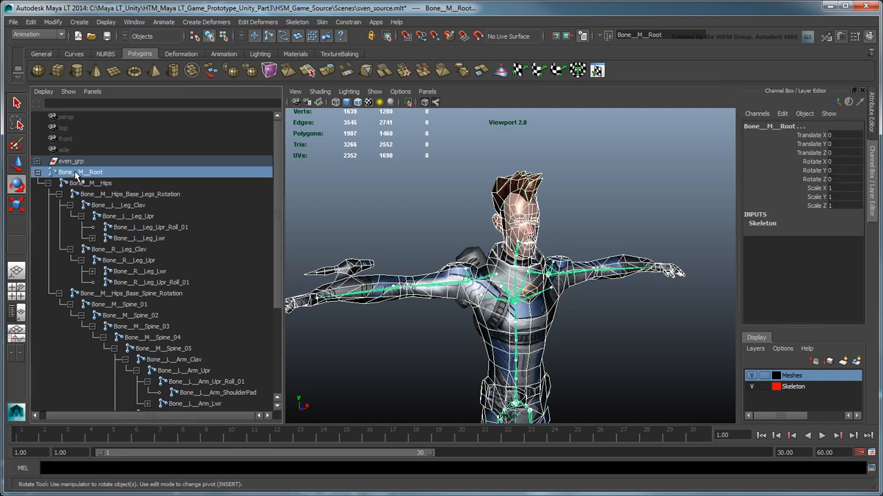
pyautogui.click(322, 21)
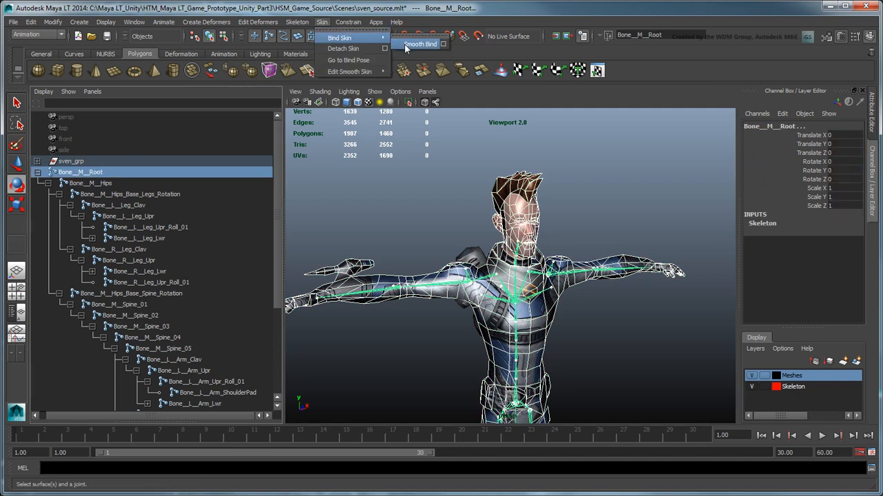
pyautogui.click(420, 44)
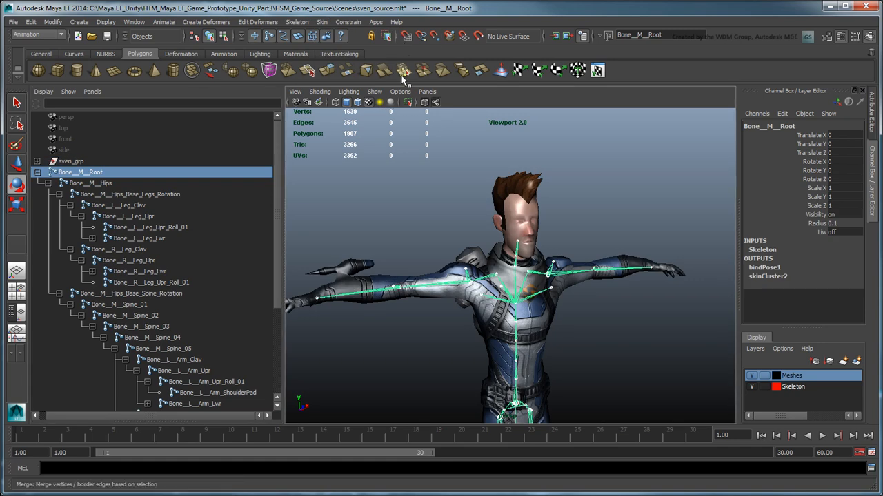
pyautogui.click(476, 269)
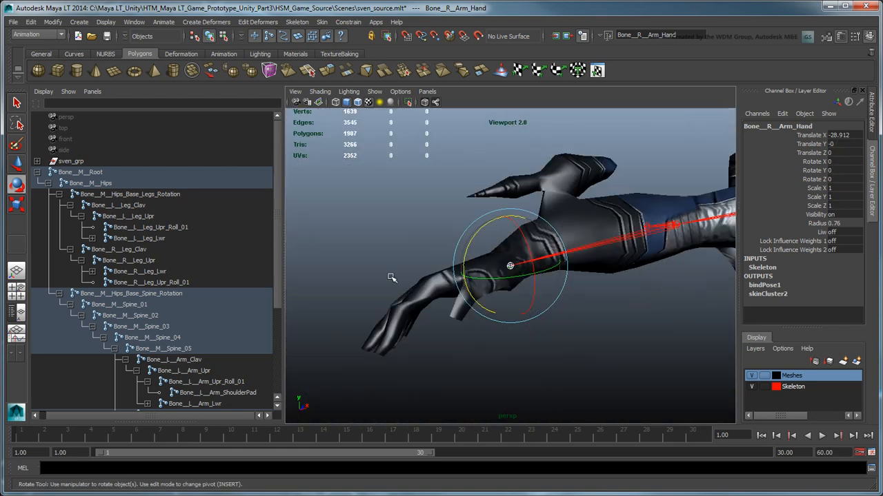
# Step: Rotate the right hand to test skinning and paint weights onto the forearm
pyautogui.moveTo(510, 265); pyautogui.dragTo(503, 298)
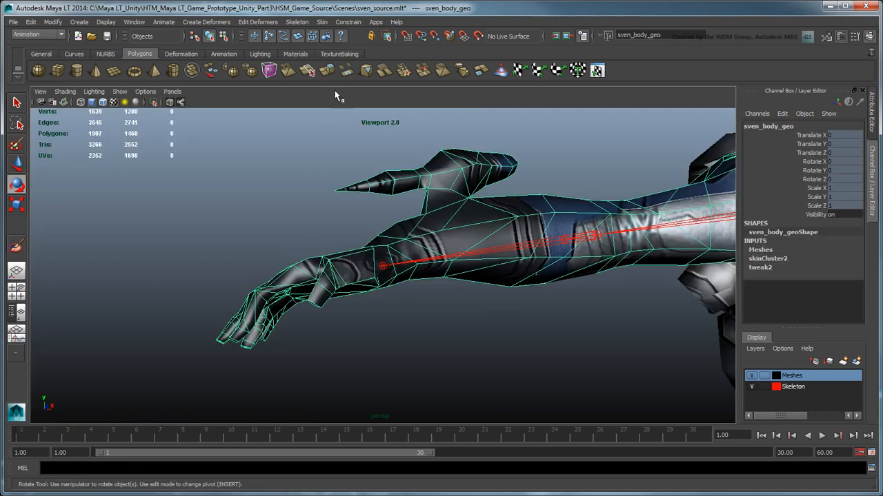
pyautogui.click(321, 22)
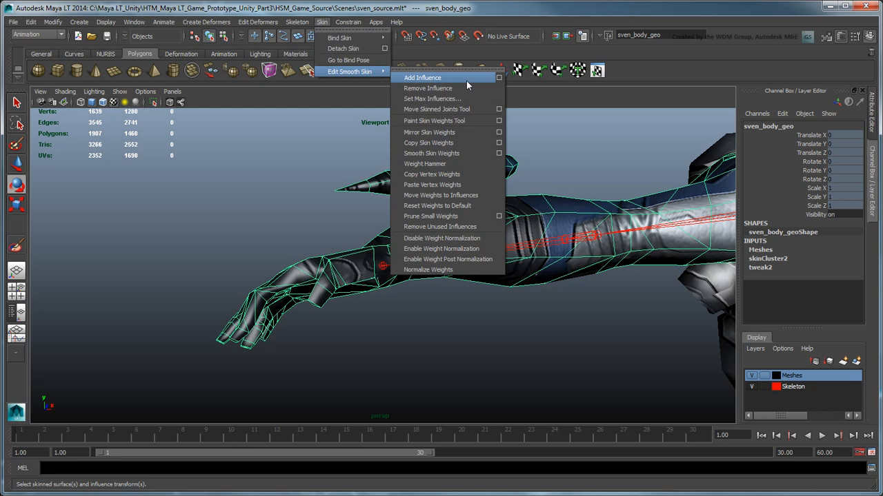
pyautogui.click(433, 120)
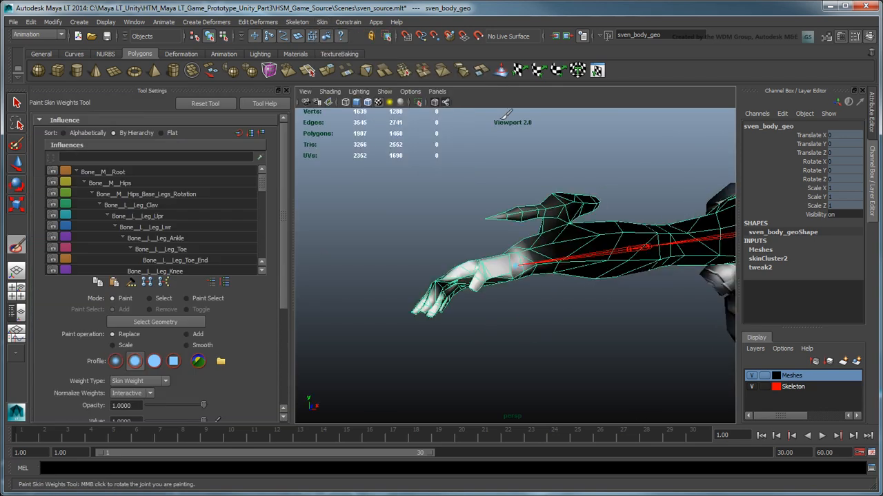
pyautogui.rightClick(510, 258)
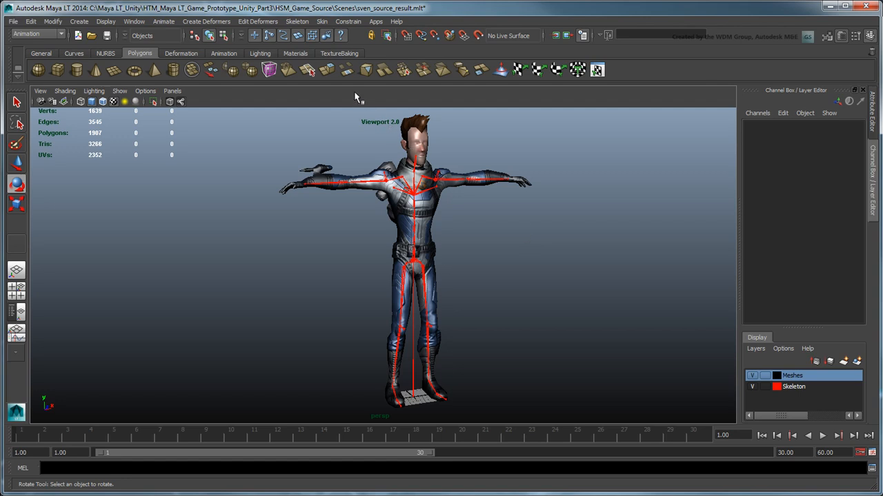
# Step: Open Skeleton > HumanIK to show the Character Controls panel beside Sven
pyautogui.click(298, 22)
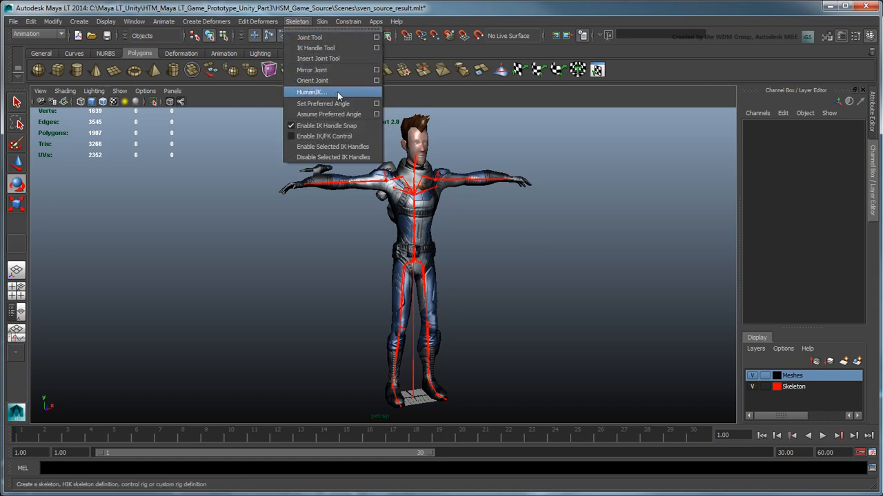
pyautogui.click(311, 91)
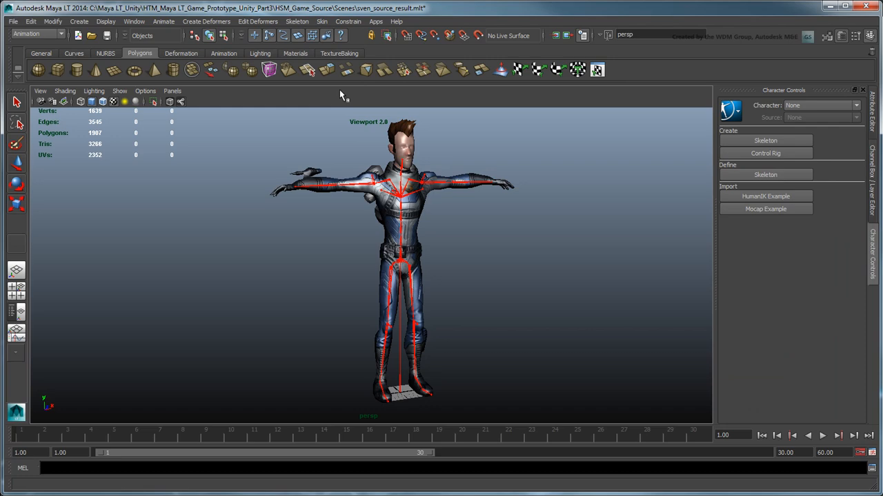
pyautogui.click(765, 153)
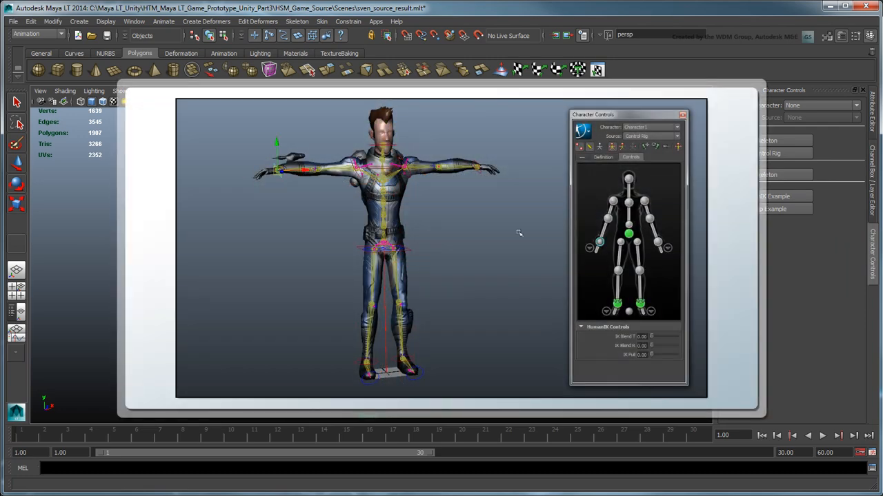
pyautogui.moveTo(283, 169); pyautogui.dragTo(282, 269)
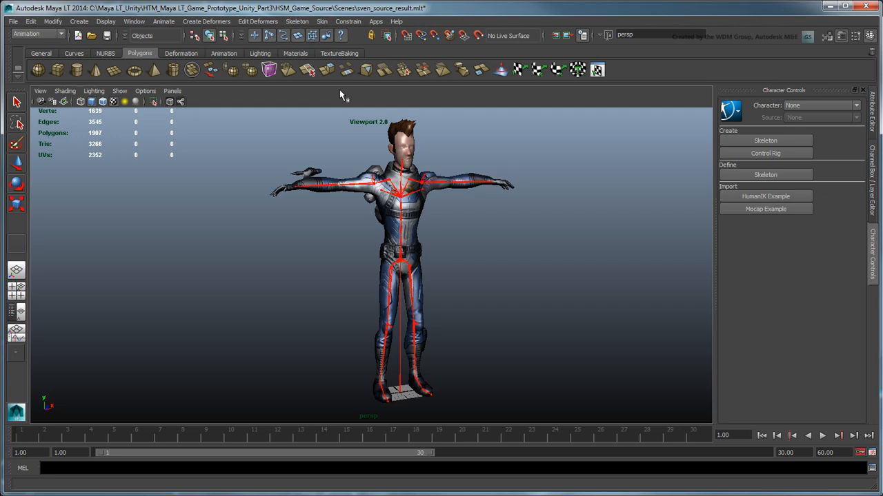
pyautogui.moveTo(703, 181)
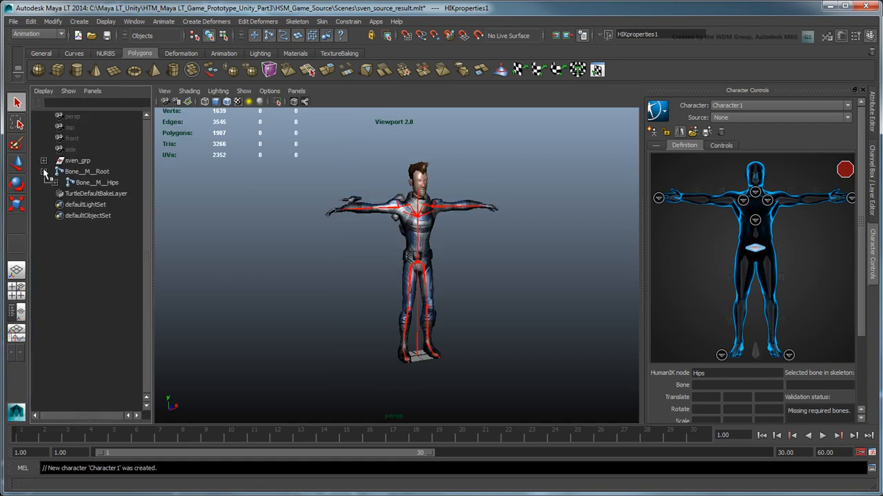
# Step: Expand the root bone hierarchy and map a leg bone into Character1's definition
pyautogui.click(97, 182)
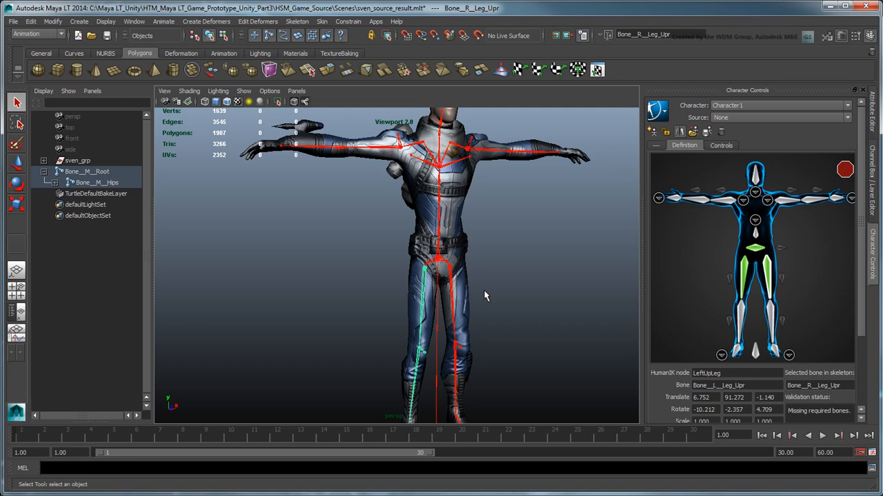
pyautogui.click(693, 132)
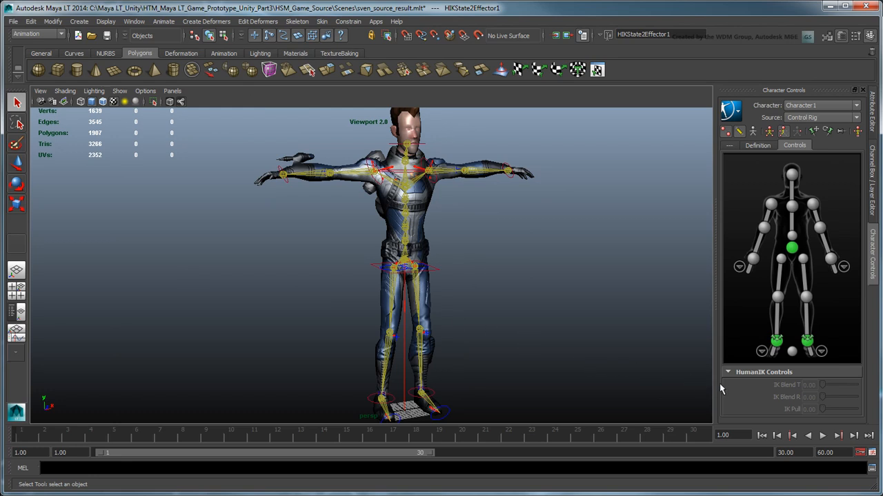
# Step: Select control rig effectors, including the left wrist, and lift the right foot
pyautogui.click(769, 132)
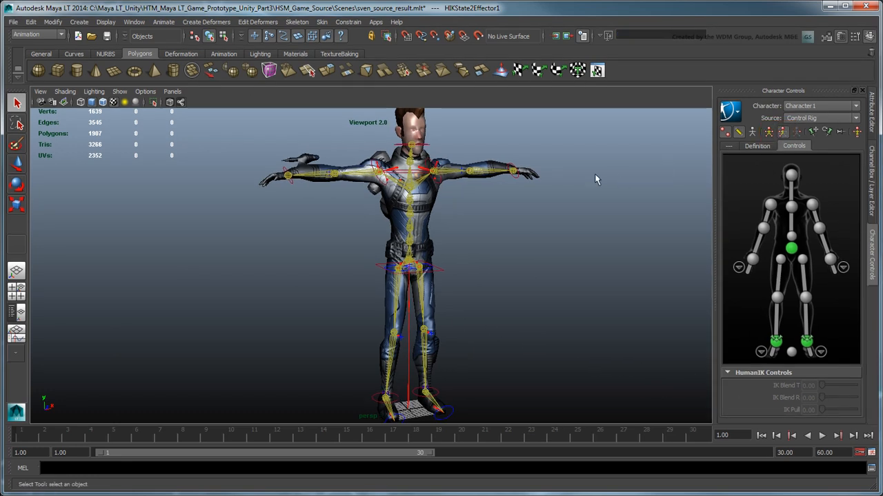
pyautogui.click(290, 174)
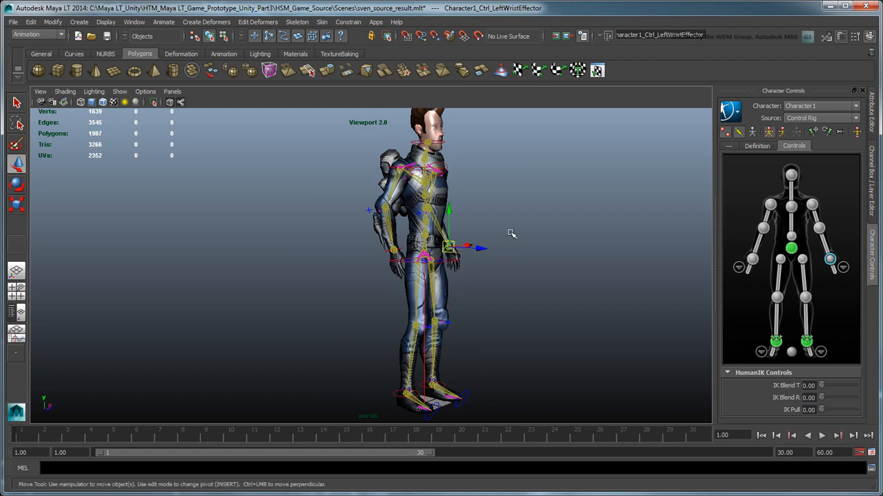
pyautogui.click(791, 248)
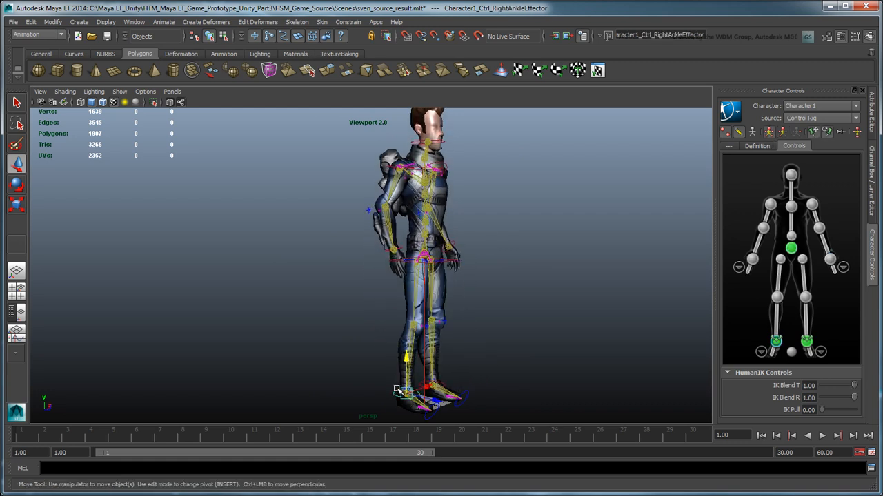
pyautogui.moveTo(406, 393); pyautogui.dragTo(352, 334)
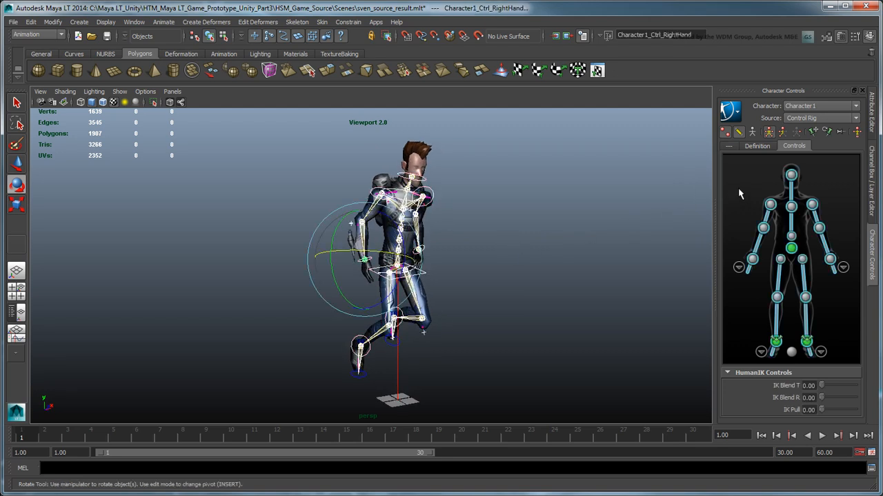
pyautogui.moveTo(152, 21)
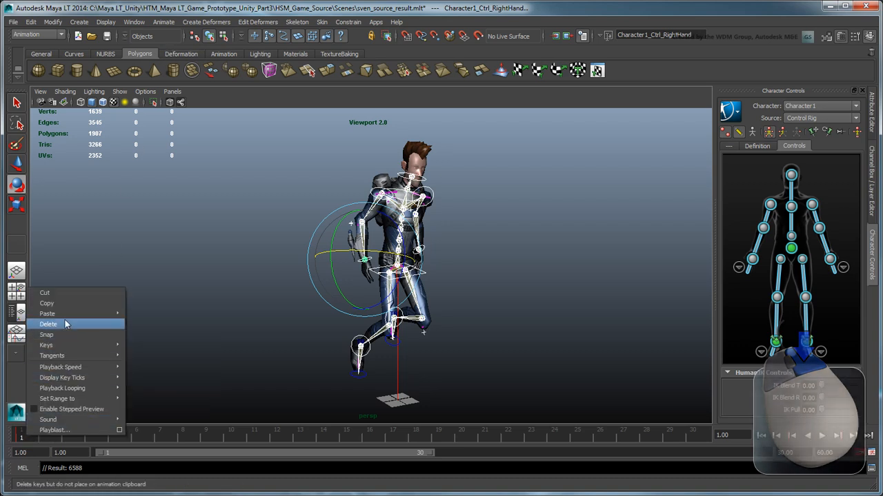
# Step: Delete the unwanted keys from the Time Slider after posing Sven mid-stride
pyautogui.click(48, 324)
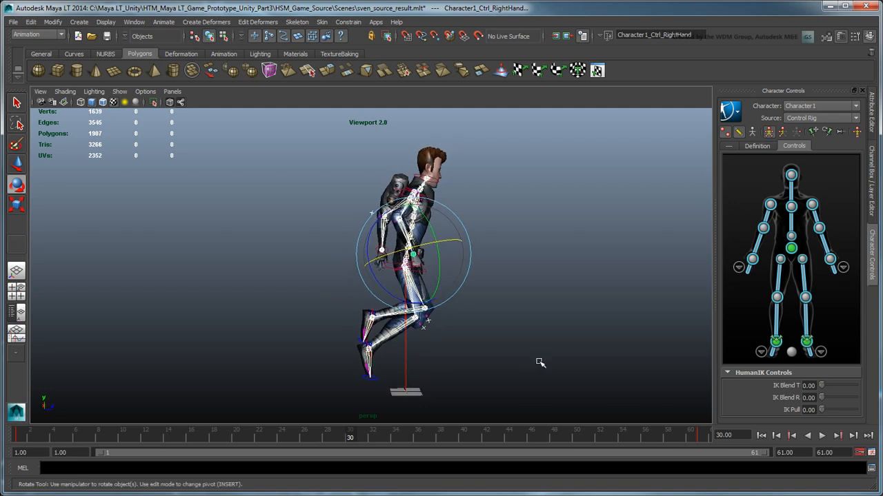
# Step: Select rig controls, including the right ankle, to pose the opposite stride at frame 30
pyautogui.click(790, 247)
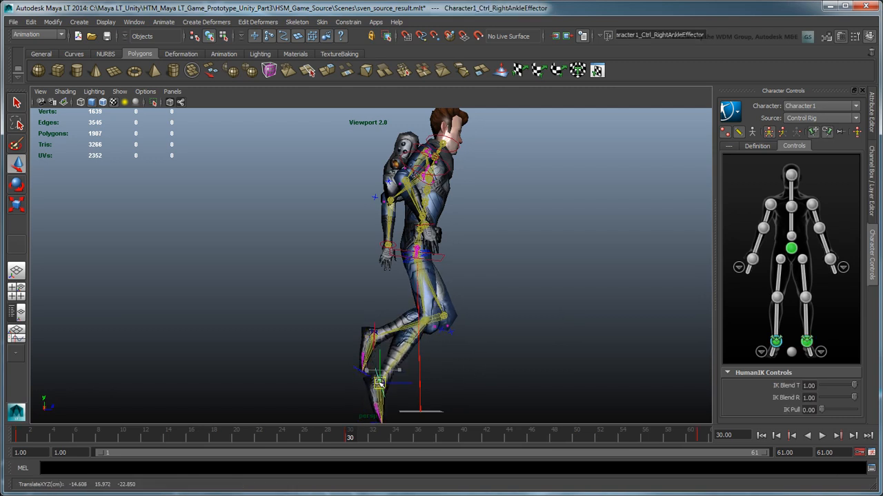
pyautogui.click(376, 341)
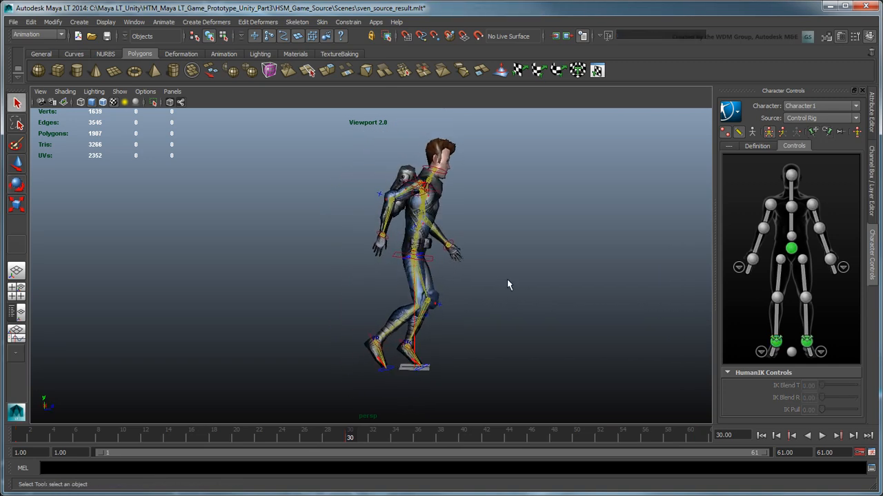
# Step: Play and scrub through the run animation to review the stride
pyautogui.click(123, 438)
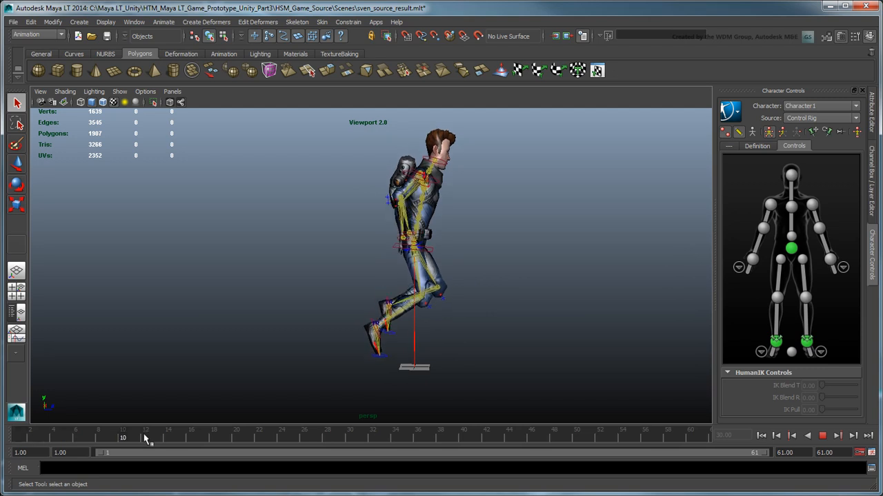
pyautogui.moveTo(123, 438); pyautogui.dragTo(304, 438)
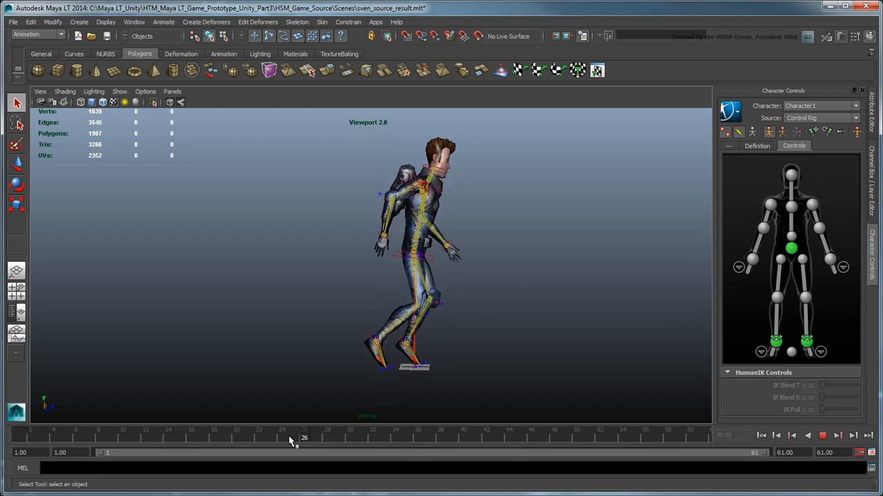
pyautogui.moveTo(304, 438); pyautogui.dragTo(350, 438)
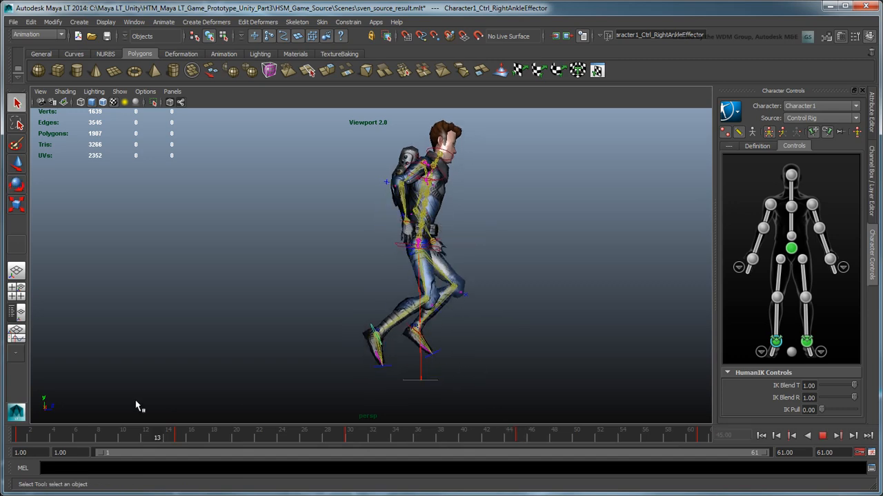
# Step: Orbit to face Sven and adjust the chest rotation in the pose
pyautogui.moveTo(157, 438); pyautogui.dragTo(588, 438)
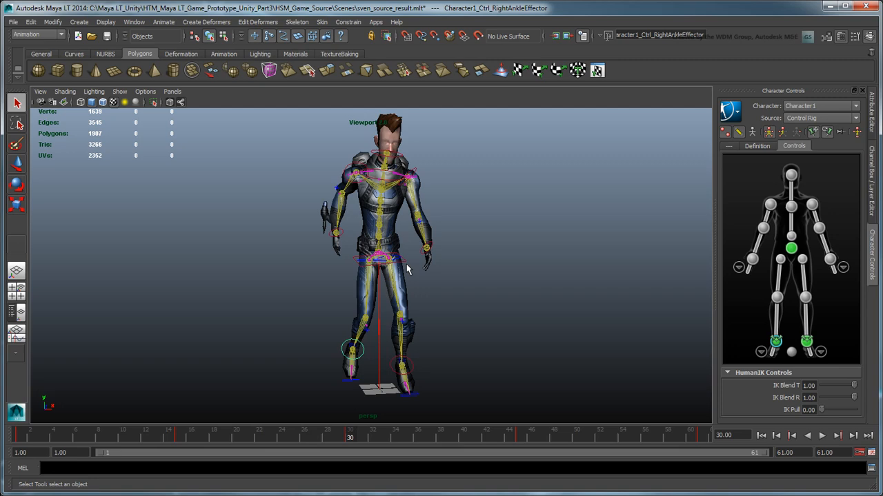
pyautogui.click(380, 258)
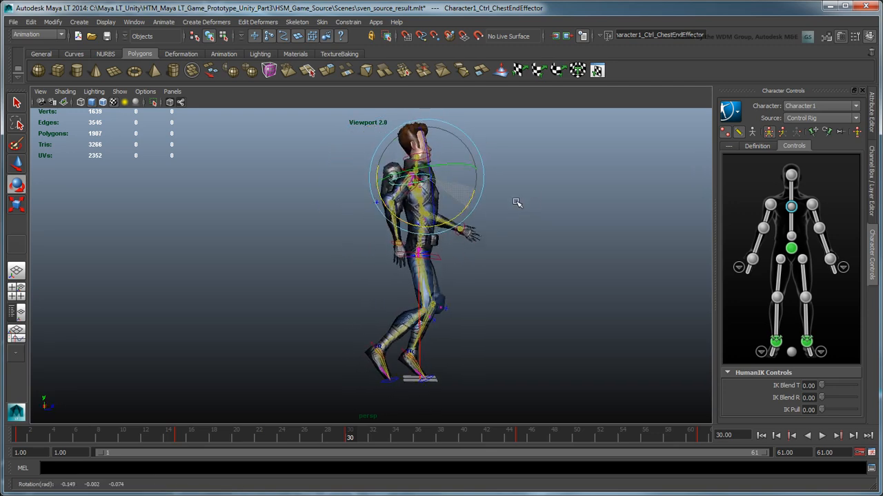
pyautogui.click(821, 435)
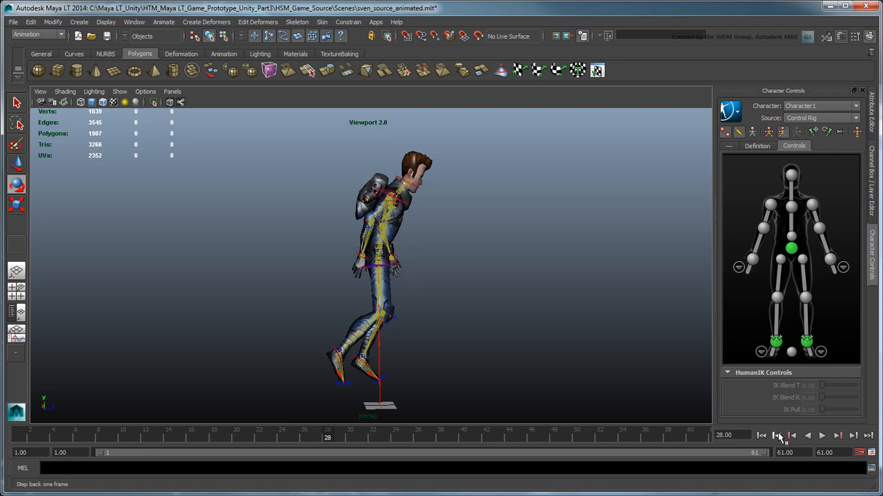
# Step: Return to frame 1 and select a control on Sven's rig
pyautogui.click(761, 435)
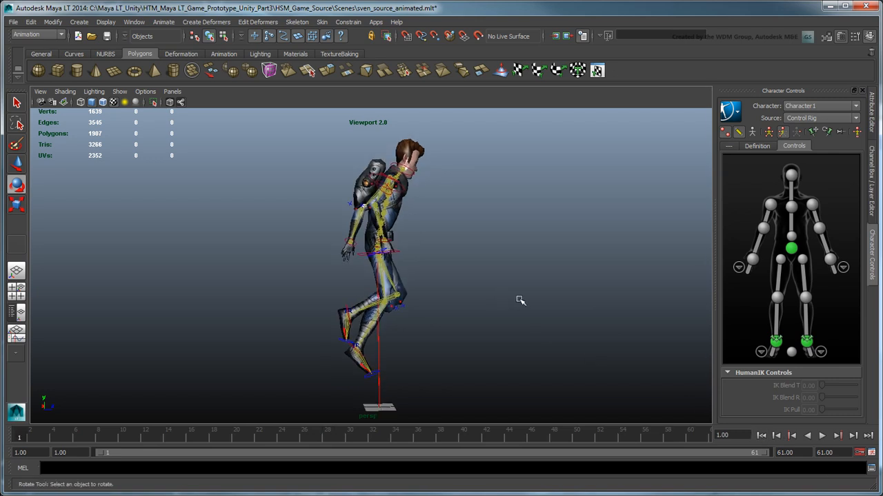
pyautogui.click(751, 258)
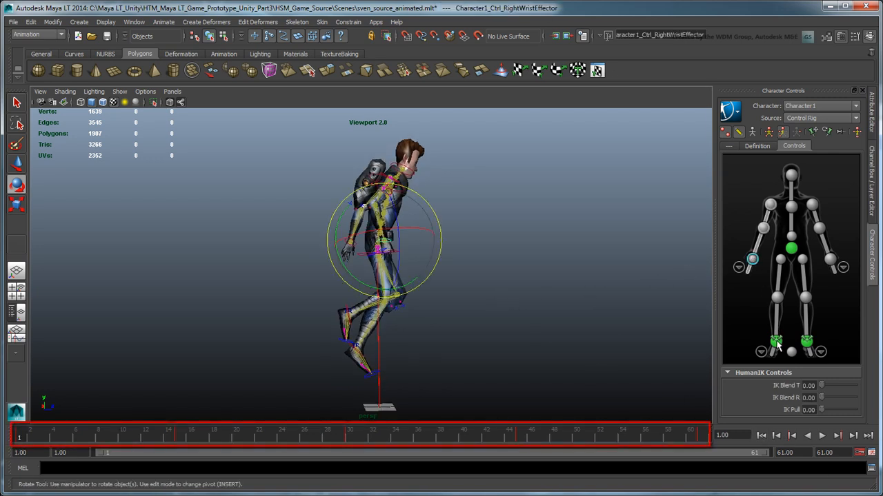
pyautogui.click(776, 297)
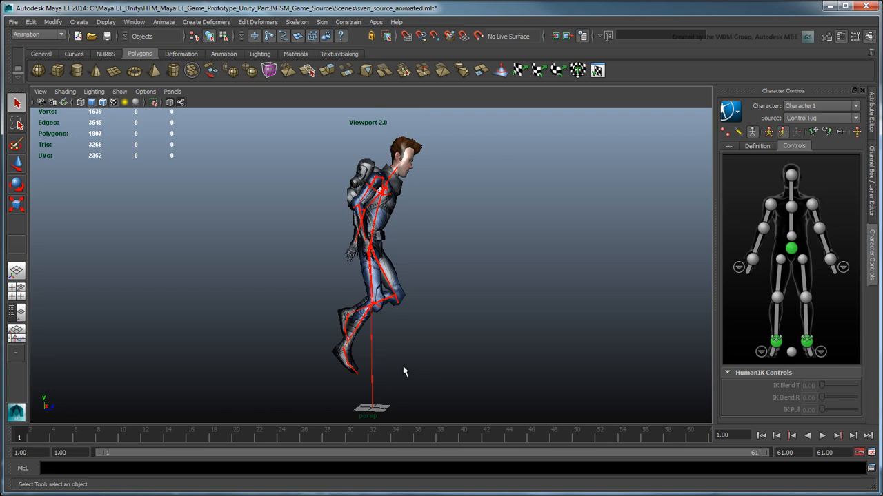
pyautogui.moveTo(717, 129)
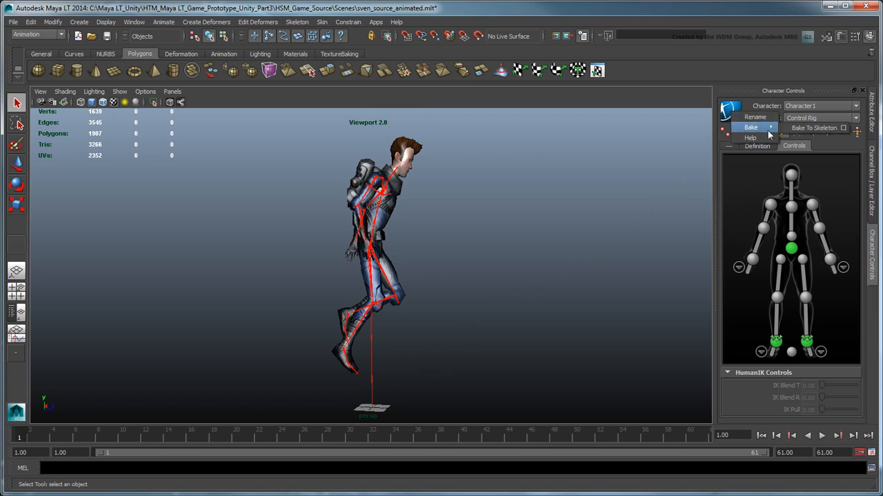
# Step: Bake the rig animation to the skeleton, deselect, and end playback at frame 60
pyautogui.click(814, 128)
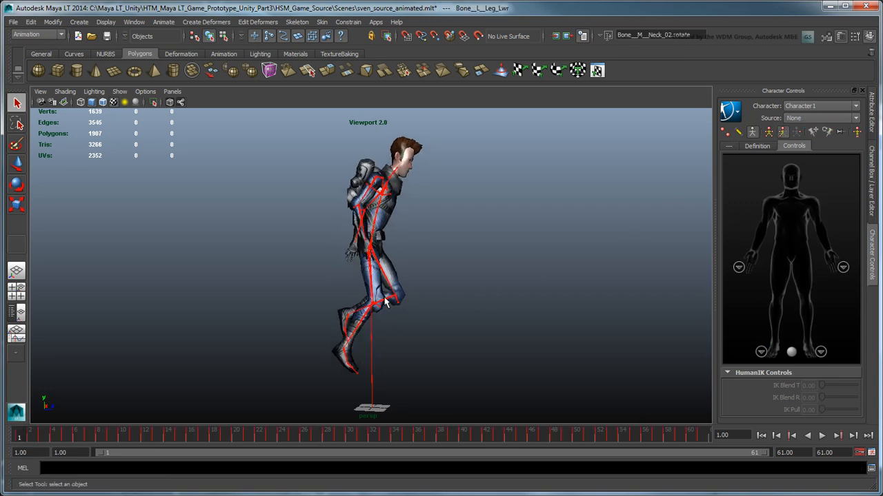
pyautogui.click(347, 342)
pyautogui.write('60')
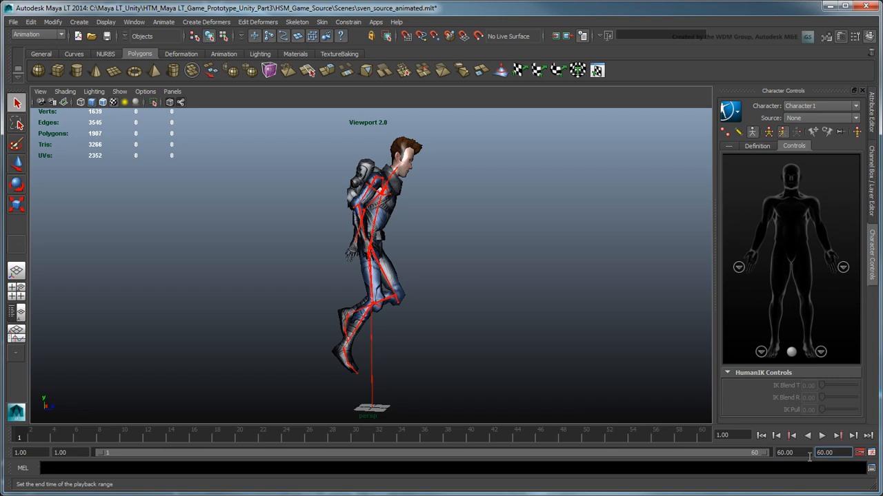
pyautogui.click(822, 435)
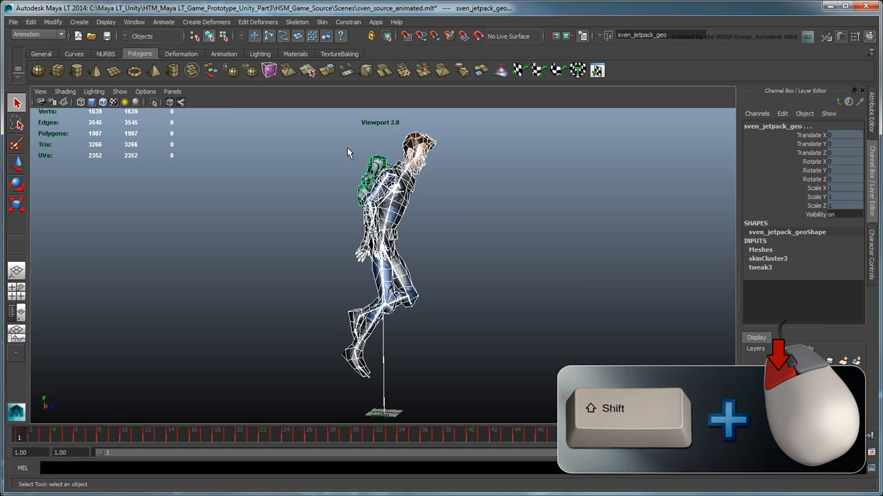
# Step: Export the selected character as sven.fbx, reviewing Animation and FBX File Format options
pyautogui.click(13, 21)
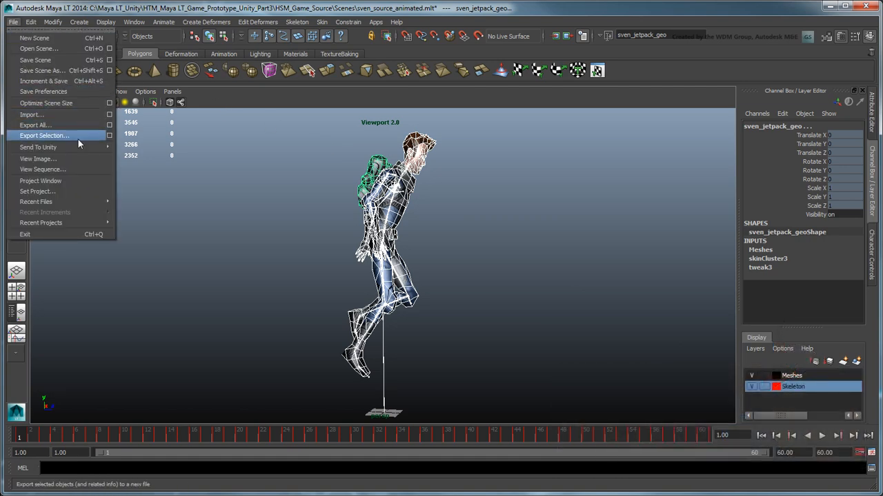
pyautogui.click(44, 135)
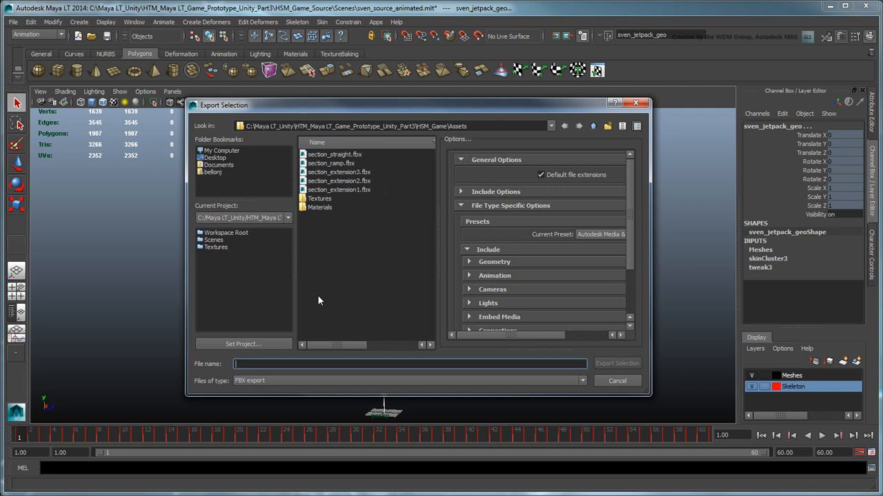
pyautogui.write('sven.fbx')
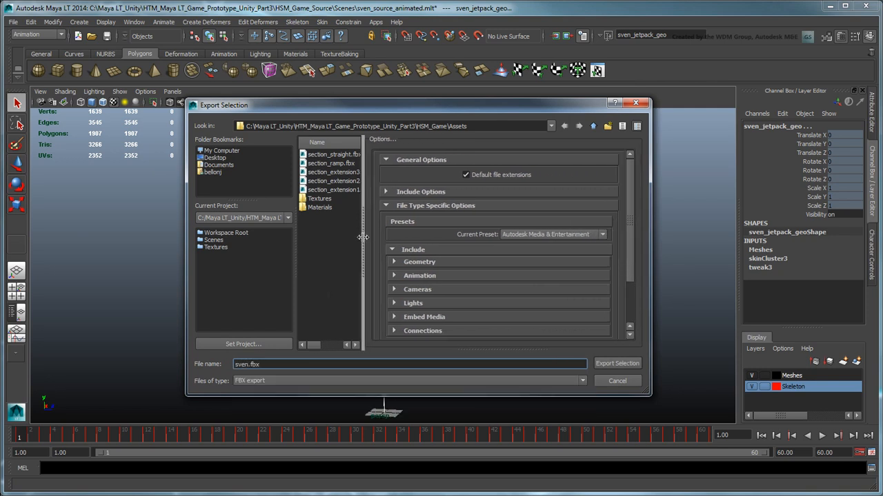
pyautogui.click(601, 234)
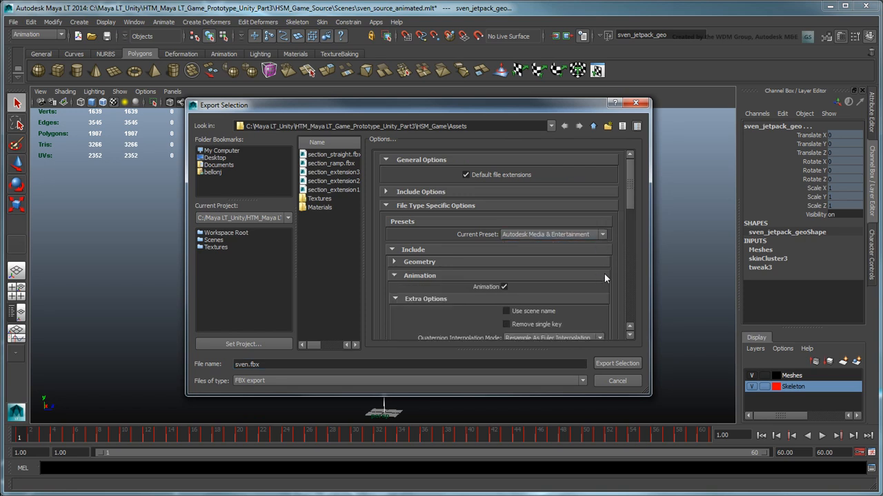
pyautogui.scroll(-3)
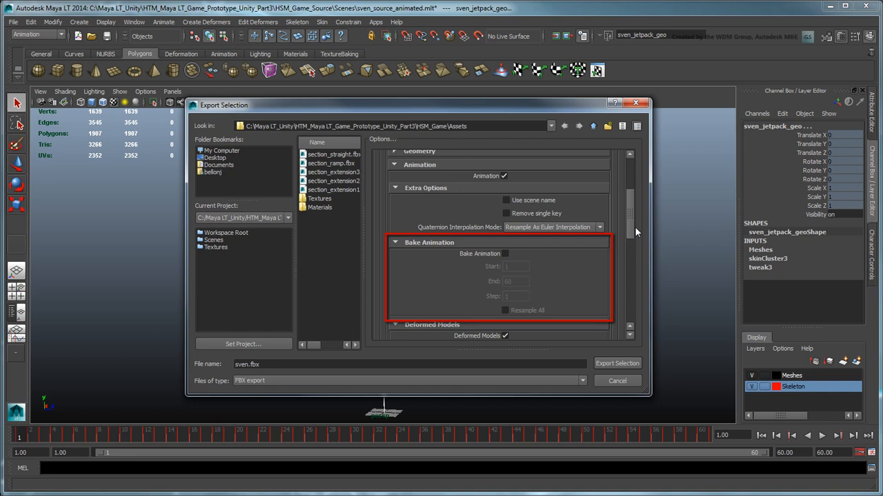
pyautogui.scroll(-3)
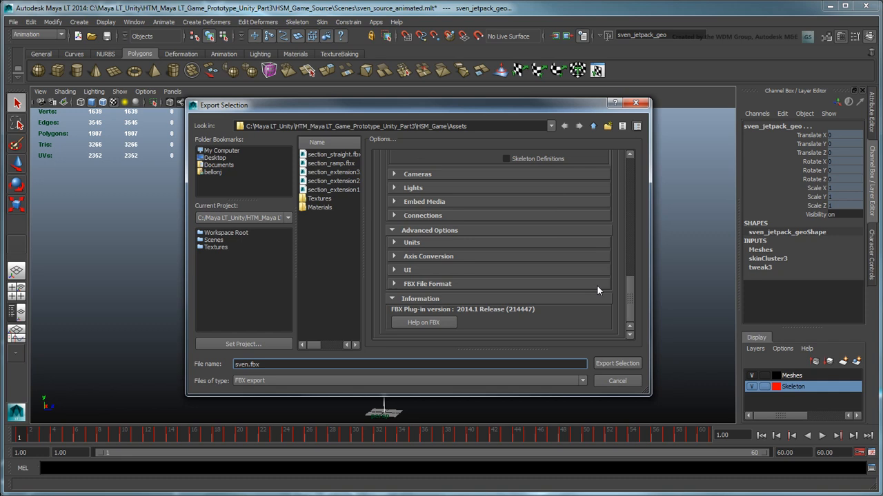
pyautogui.click(427, 283)
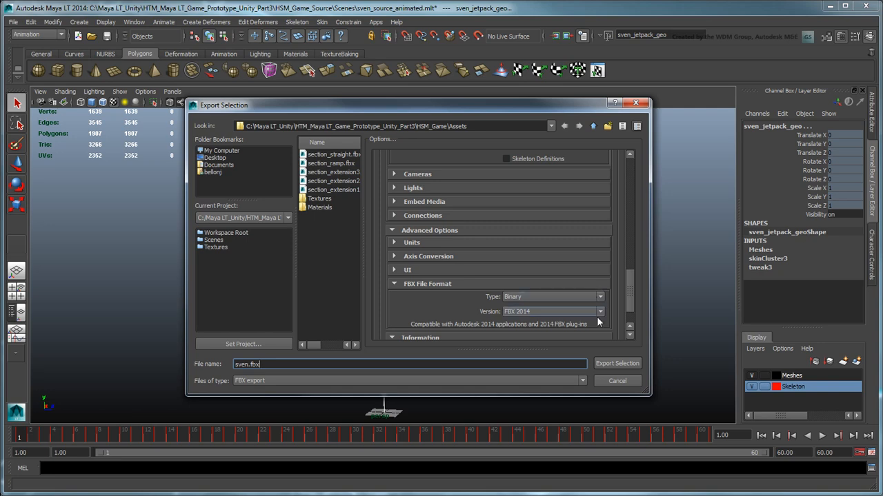
pyautogui.click(616, 363)
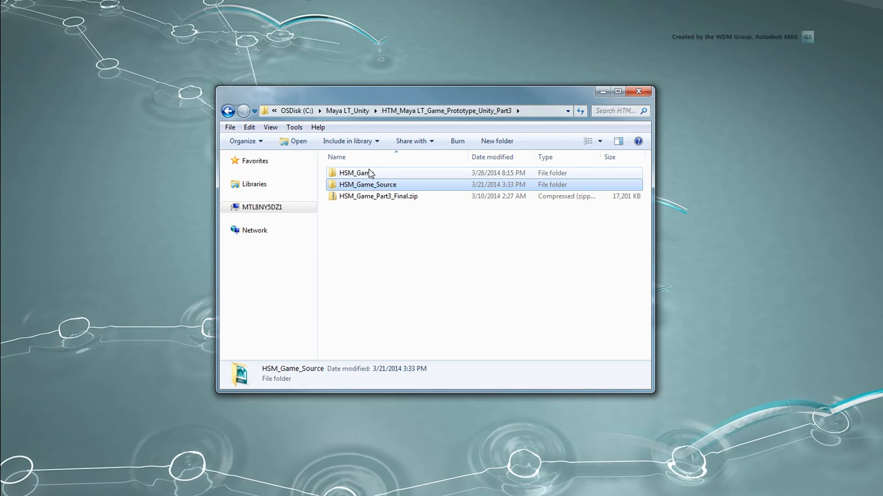
# Step: Paste Textures into HSM_Game Assets, merging folders and replacing same-named files
pyautogui.doubleClick(355, 173)
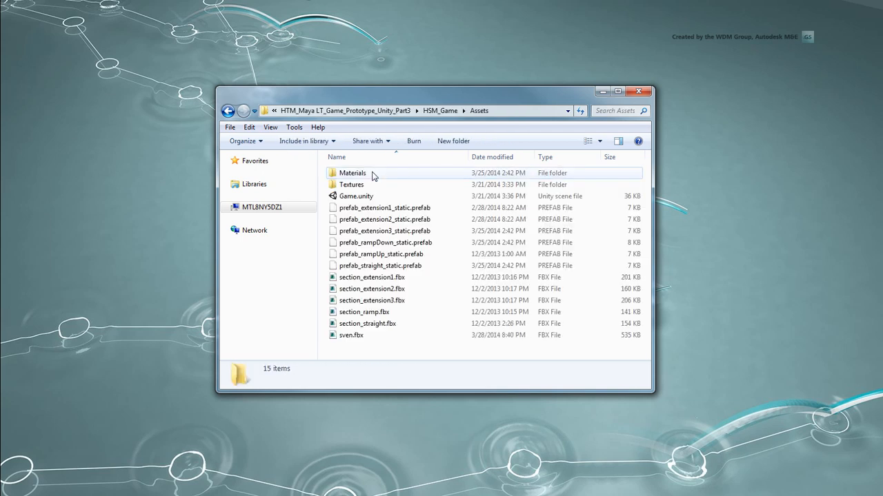
pyautogui.click(230, 127)
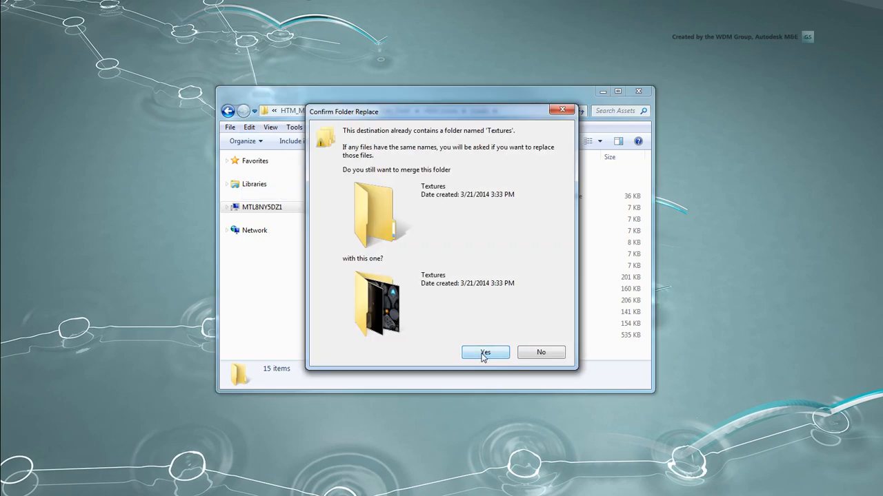
pyautogui.click(485, 352)
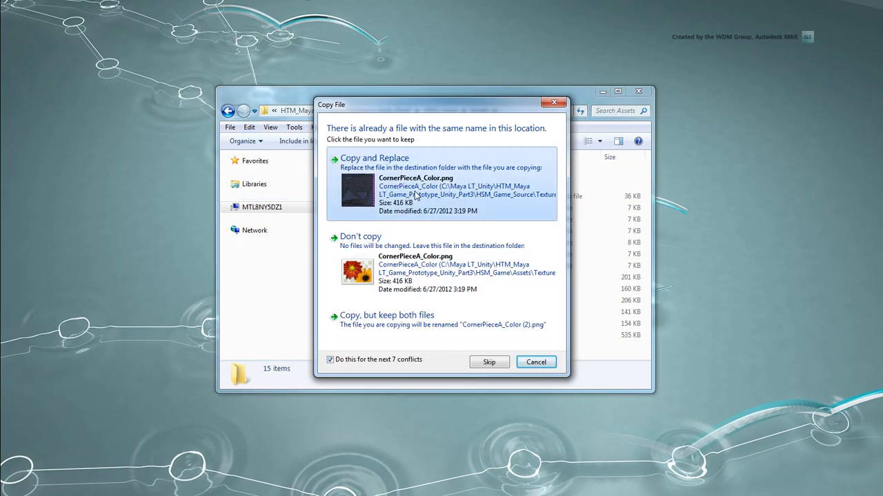
pyautogui.click(375, 158)
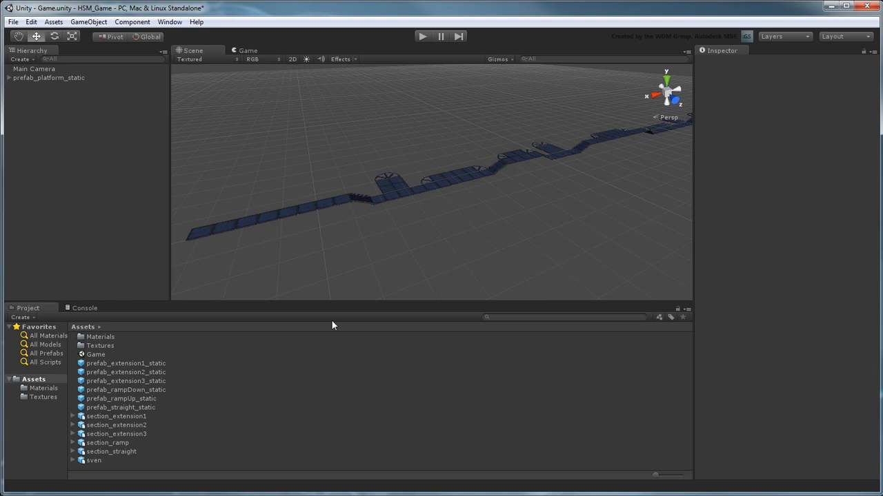
# Step: Set sven.fbx Material Naming to From Model's Material
pyautogui.click(94, 460)
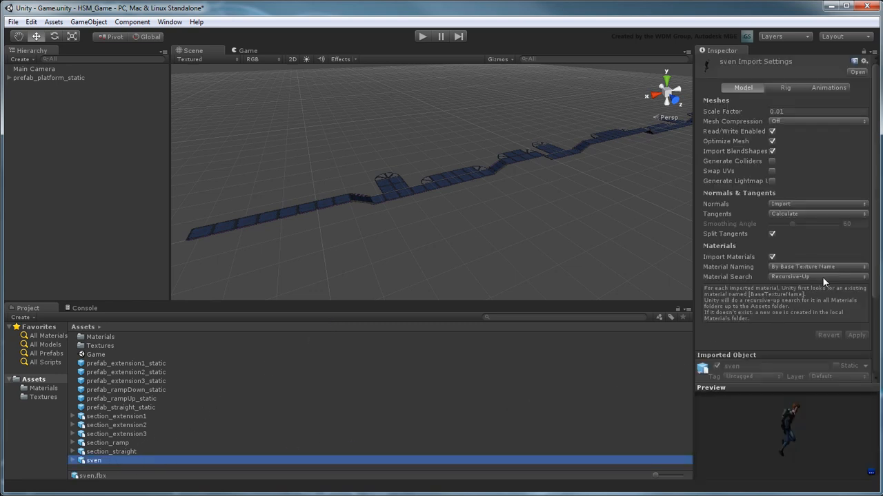
pyautogui.click(817, 277)
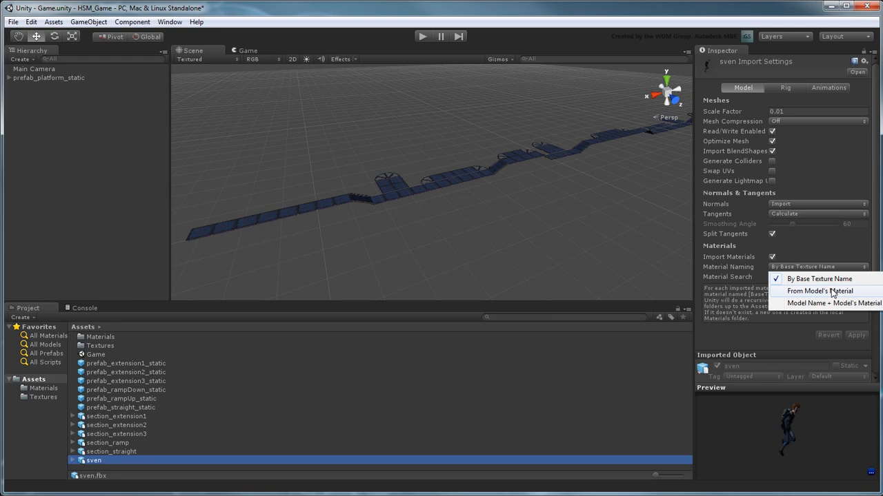
pyautogui.click(819, 290)
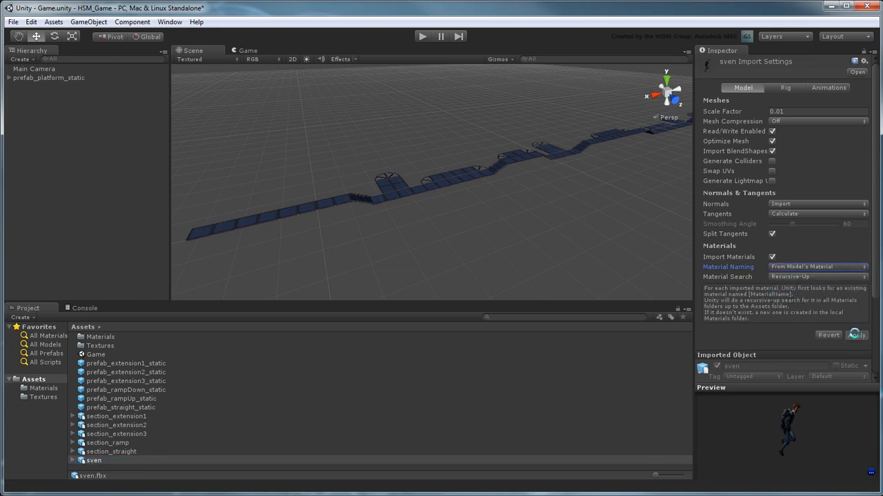
# Step: Set the rig Animation Type to Legacy and apply it
pyautogui.click(785, 87)
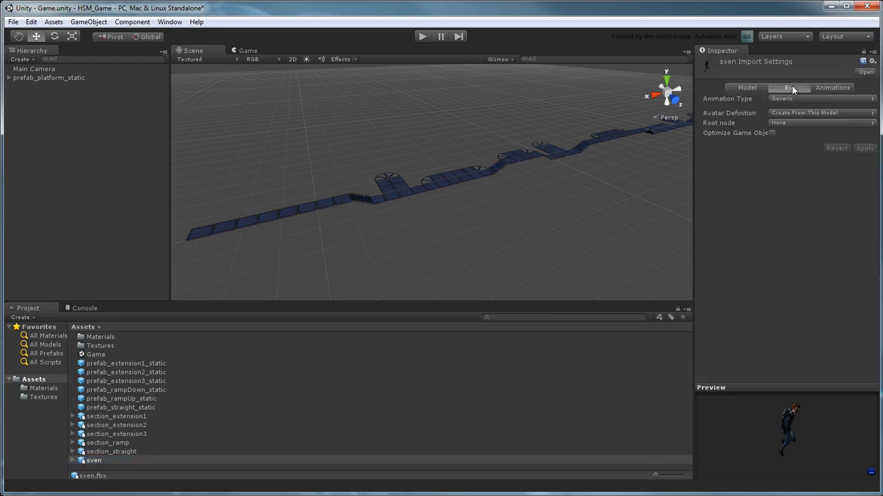
pyautogui.click(821, 98)
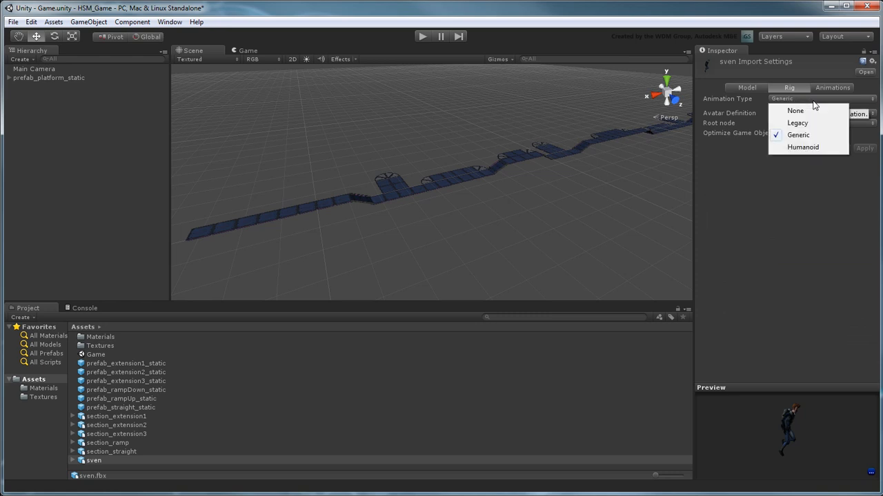
pyautogui.moveTo(818, 123)
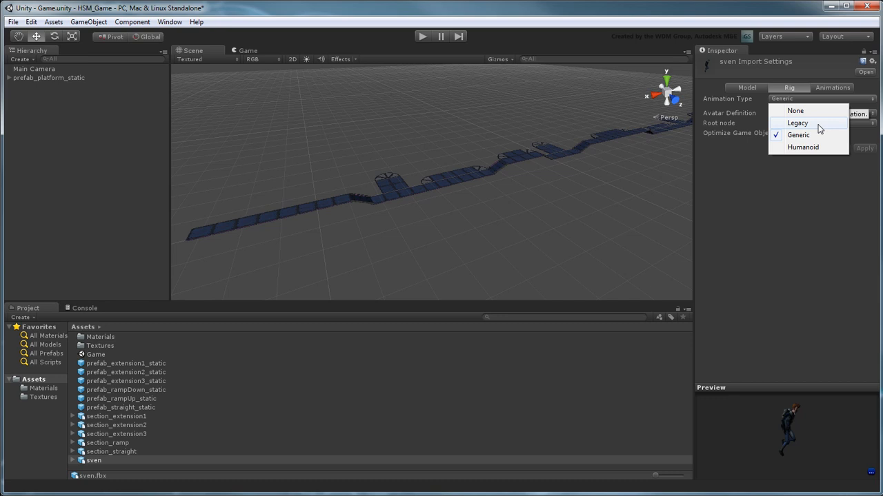
pyautogui.click(797, 123)
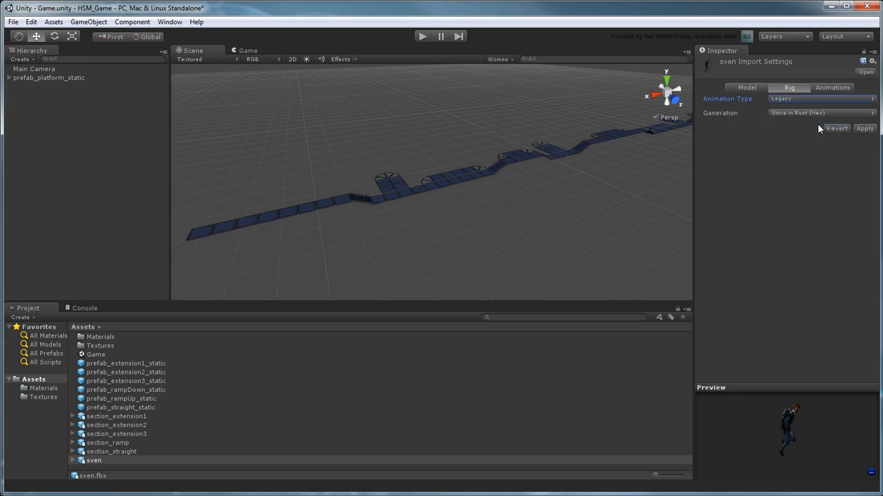
pyautogui.click(865, 128)
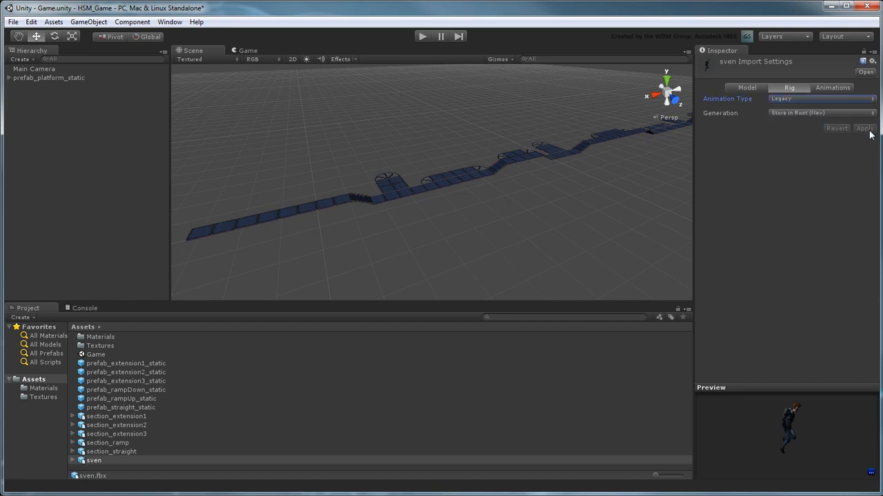
# Step: Choose a Wrap Mode for the Take 001 animation clip
pyautogui.click(832, 88)
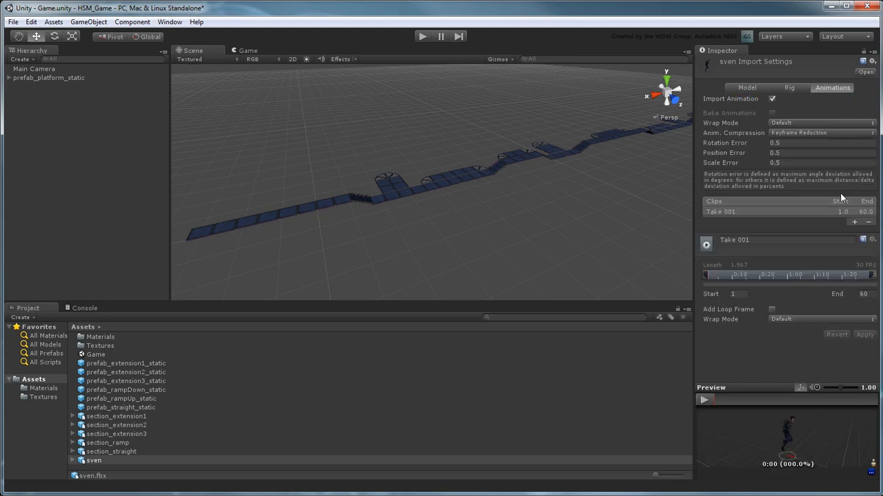
pyautogui.click(821, 319)
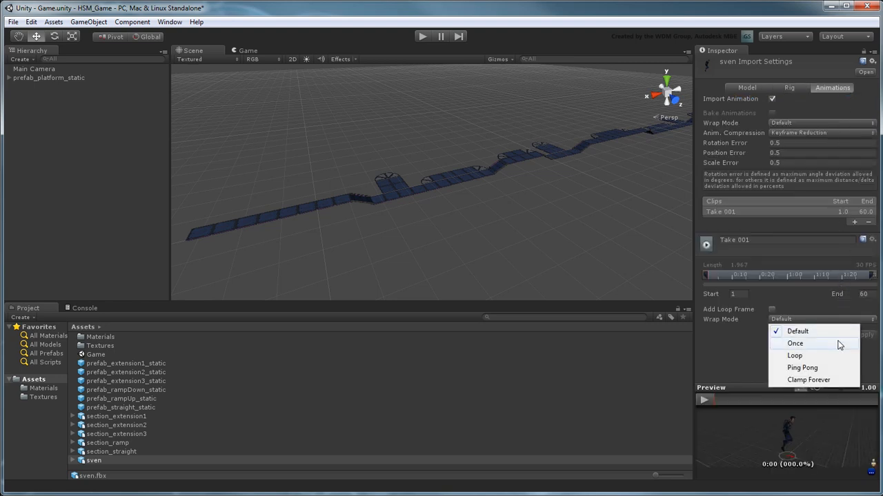
pyautogui.click(794, 355)
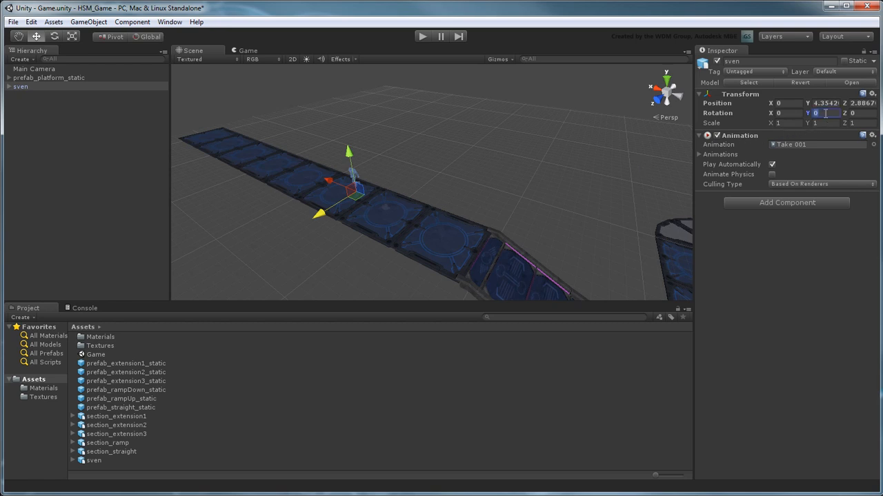
# Step: Set sven's Rotation Y to -90 in the Inspector
pyautogui.write('-90')
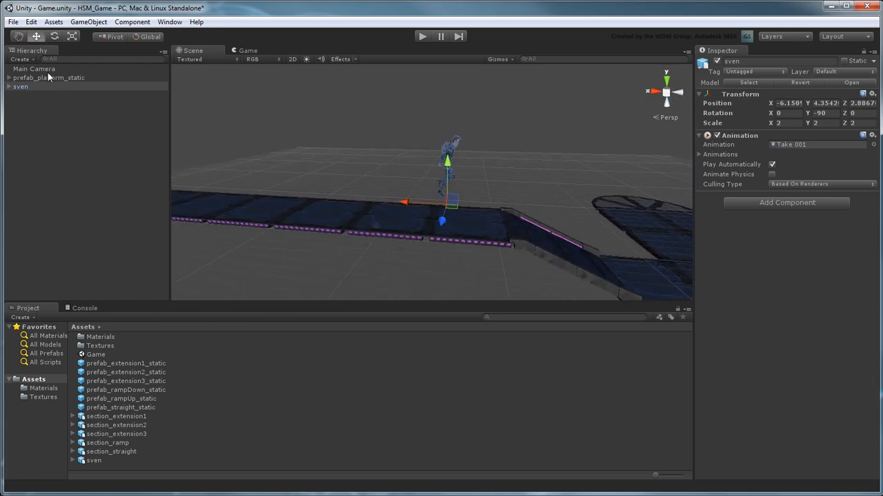
# Step: Select Main Camera and set its Y rotation to 180, framing the track
pyautogui.click(33, 69)
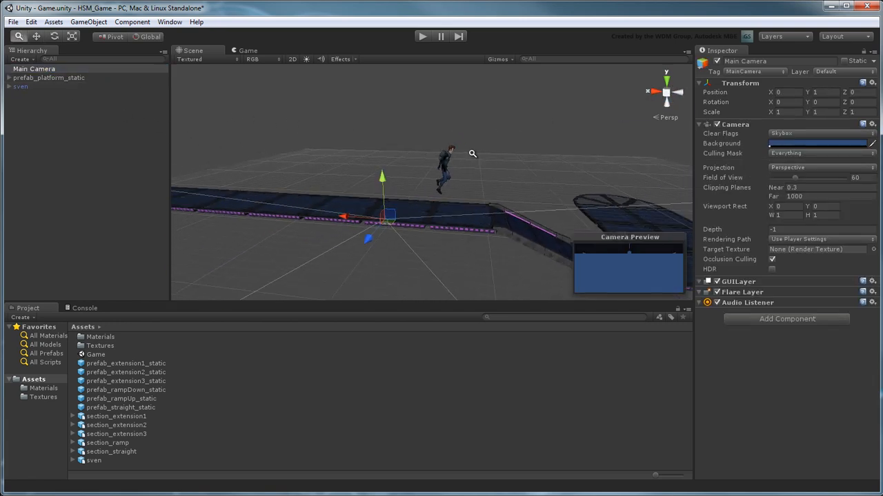
pyautogui.moveTo(472, 153); pyautogui.dragTo(635, 150)
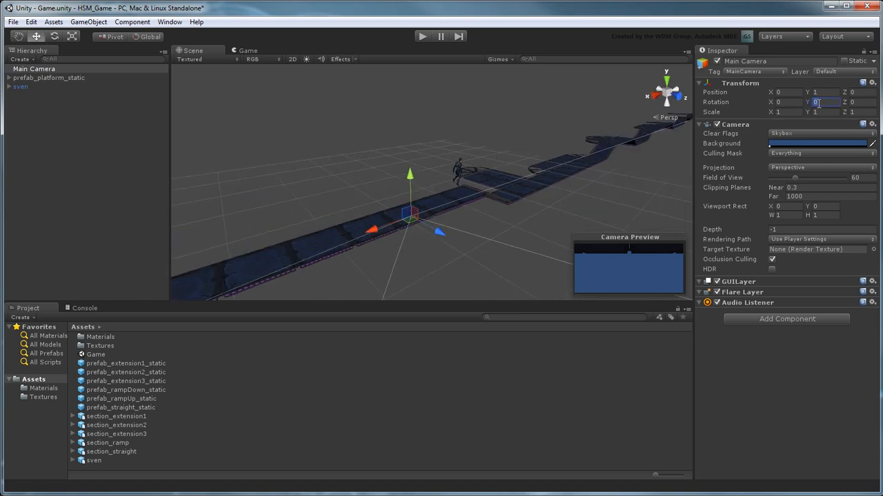
pyautogui.write('180')
pyautogui.click(859, 92)
pyautogui.write('15')
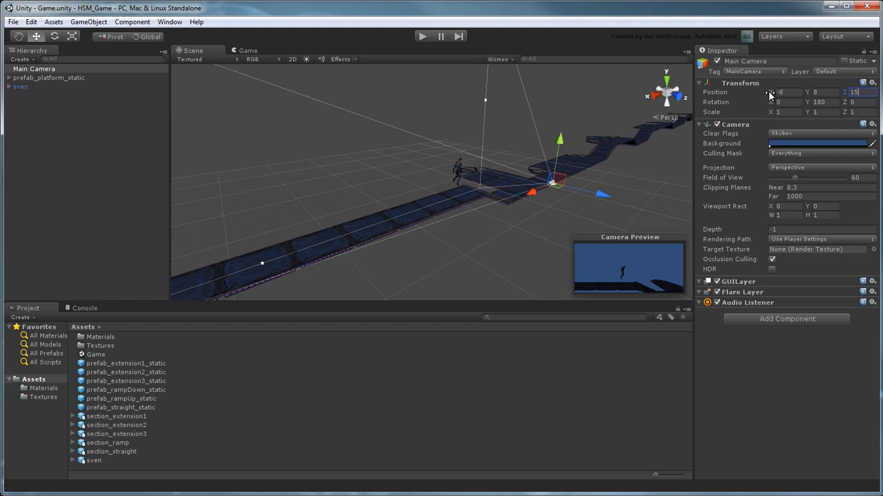
pyautogui.moveTo(594, 99)
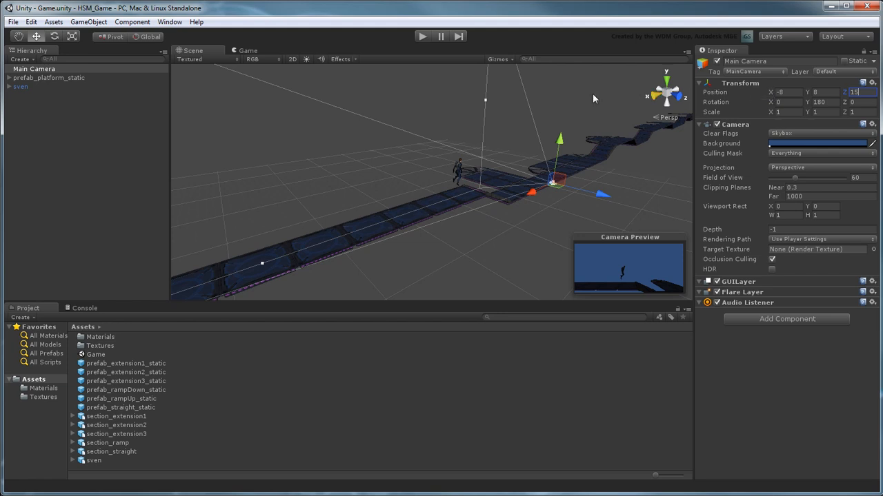
pyautogui.click(13, 21)
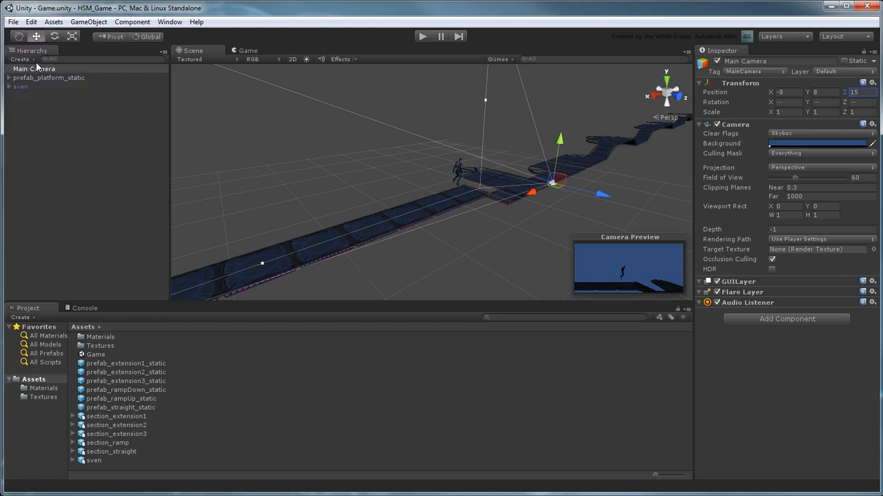
pyautogui.moveTo(411, 45)
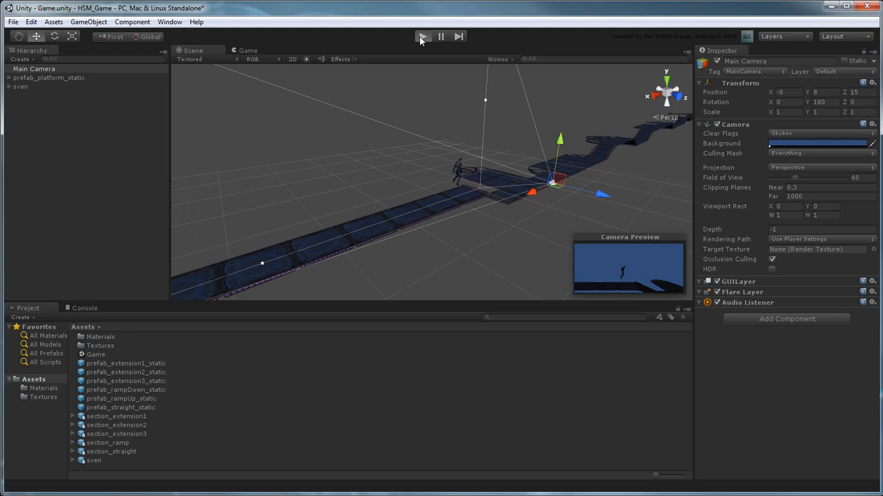
pyautogui.click(422, 37)
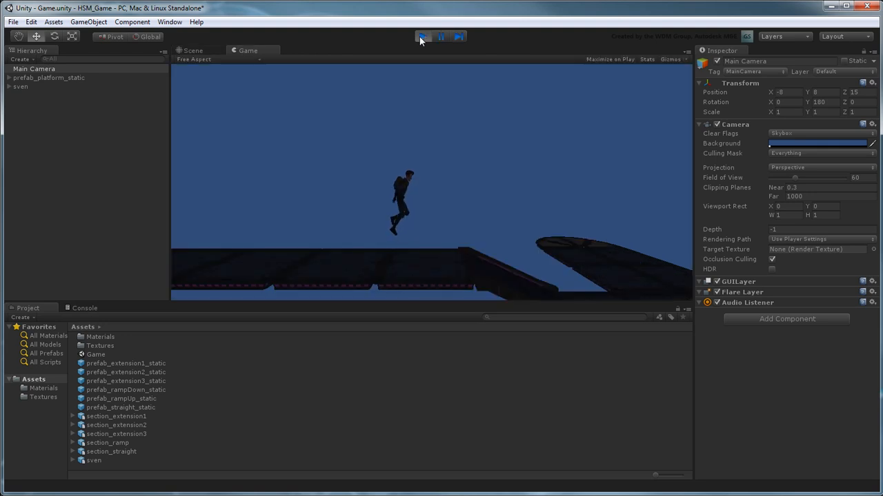
pyautogui.click(193, 50)
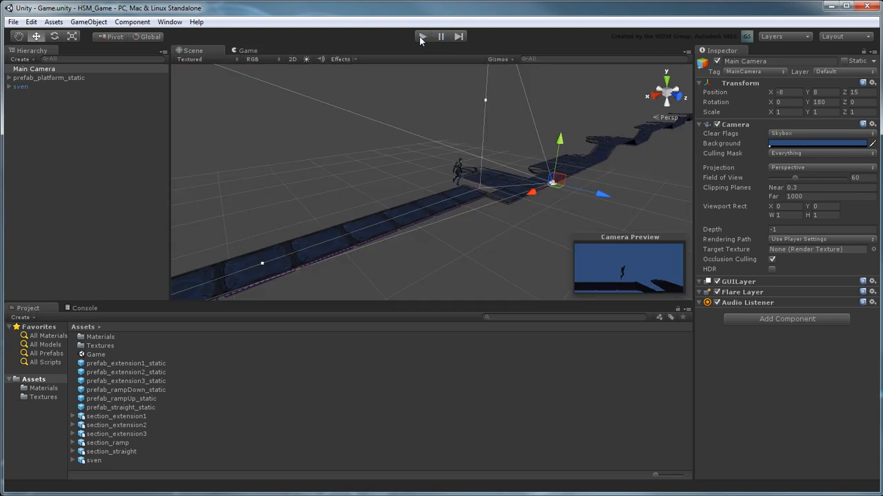